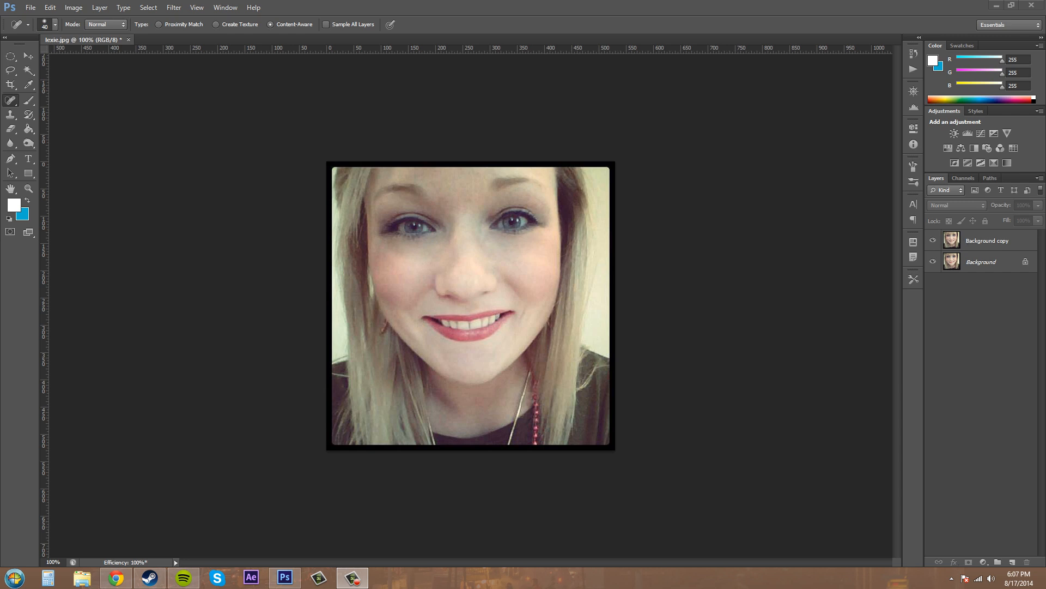
{"action": "mouse_move", "coordinate": [577, 268]}
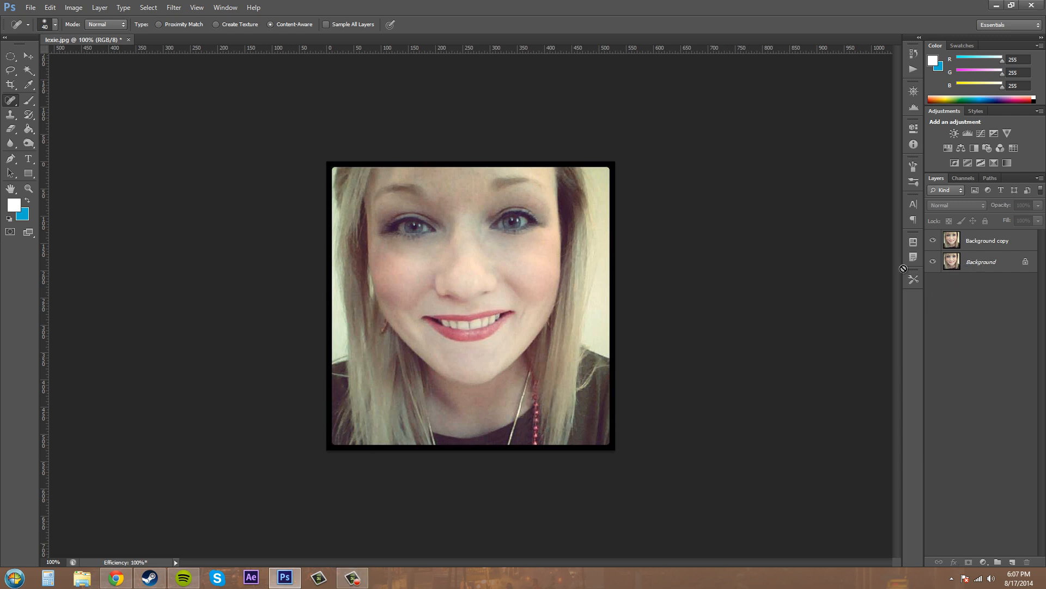
{"action": "mouse_move", "coordinate": [523, 267]}
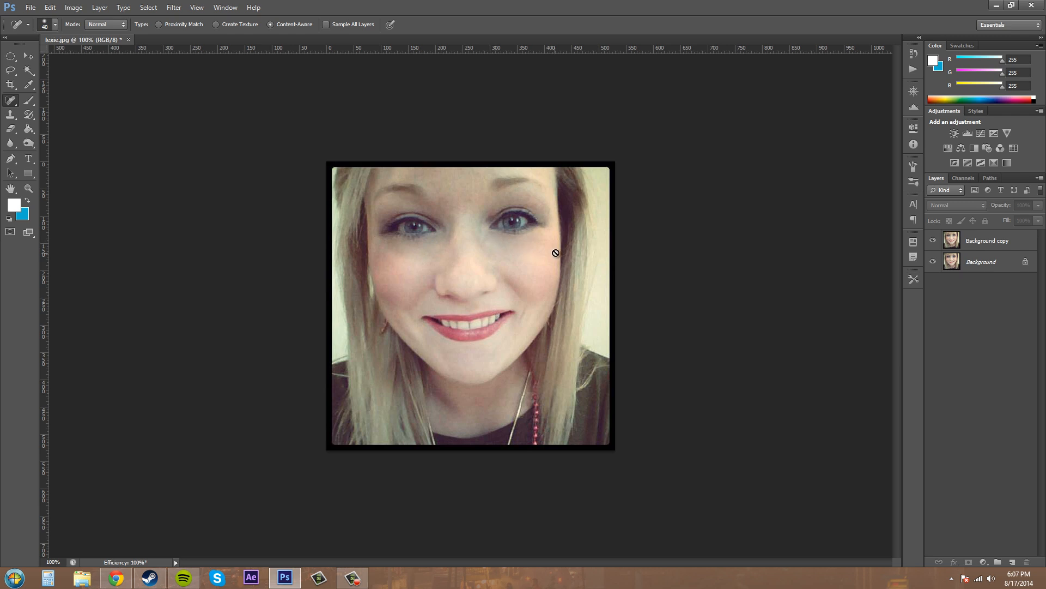
{"action": "mouse_move", "coordinate": [277, 267]}
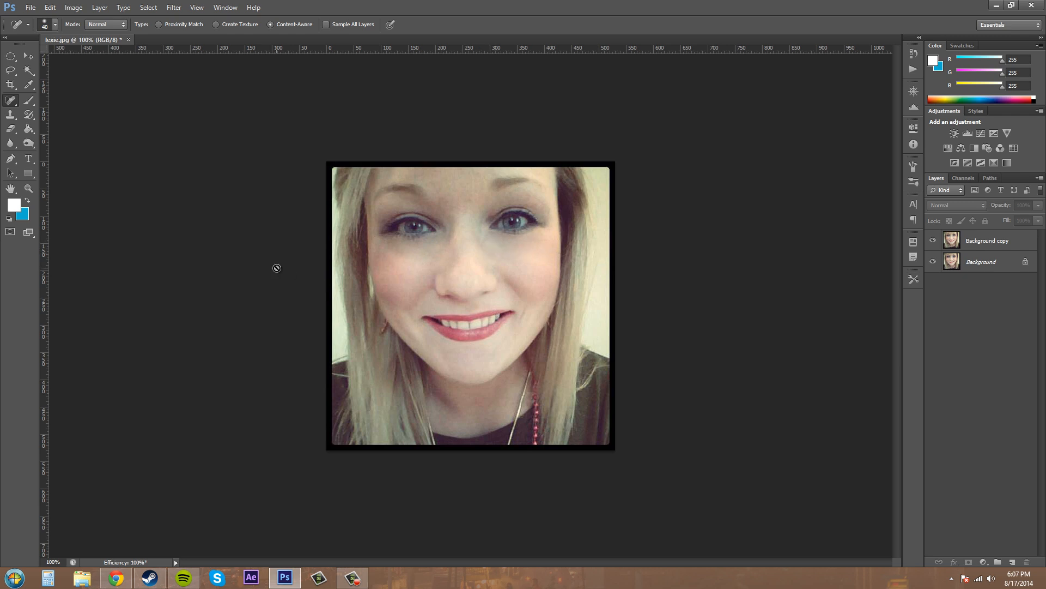
{"action": "mouse_move", "coordinate": [445, 265]}
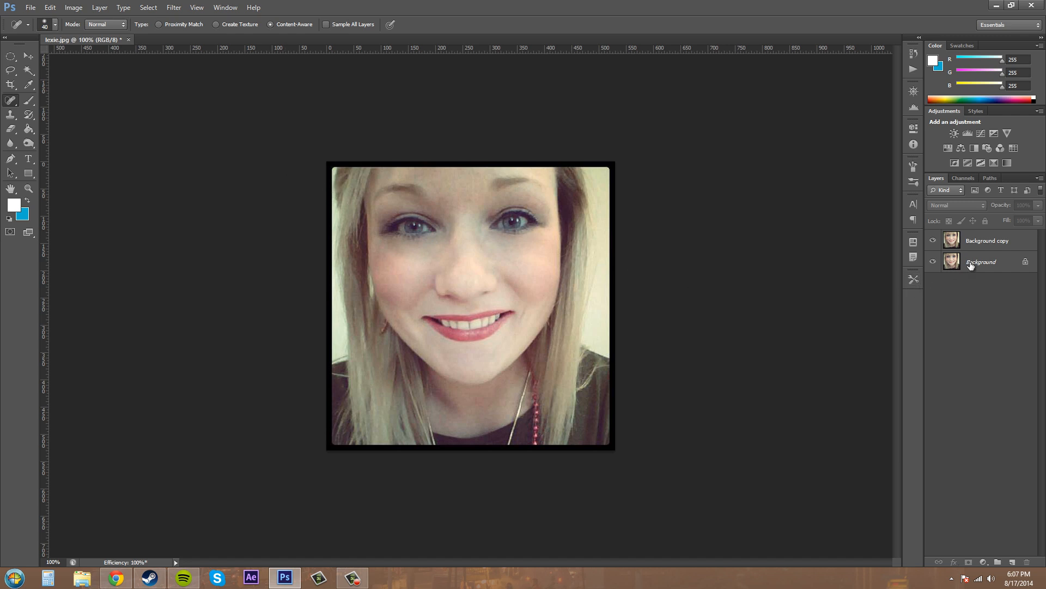
Select the Background and Background copy layers together in the Layers panel.
{"action": "left_click", "coordinate": [997, 240]}
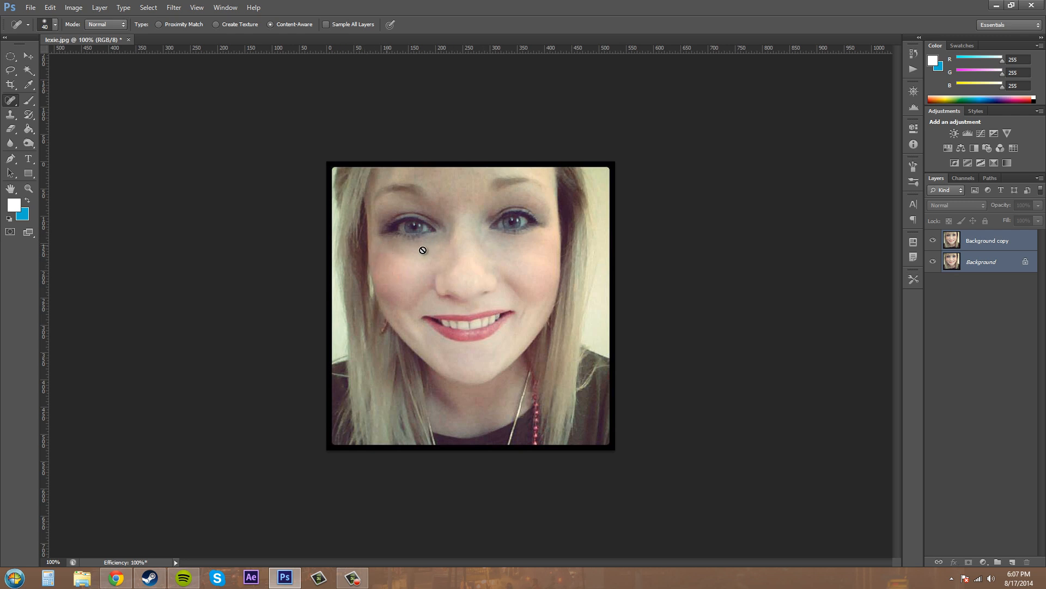
{"action": "mouse_move", "coordinate": [473, 242]}
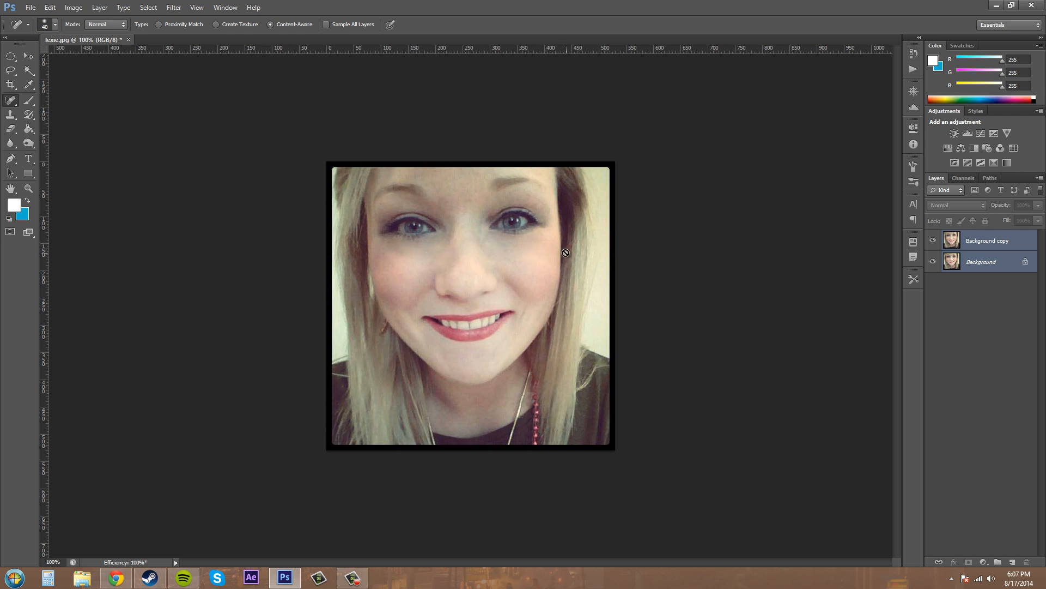
{"action": "mouse_move", "coordinate": [570, 250]}
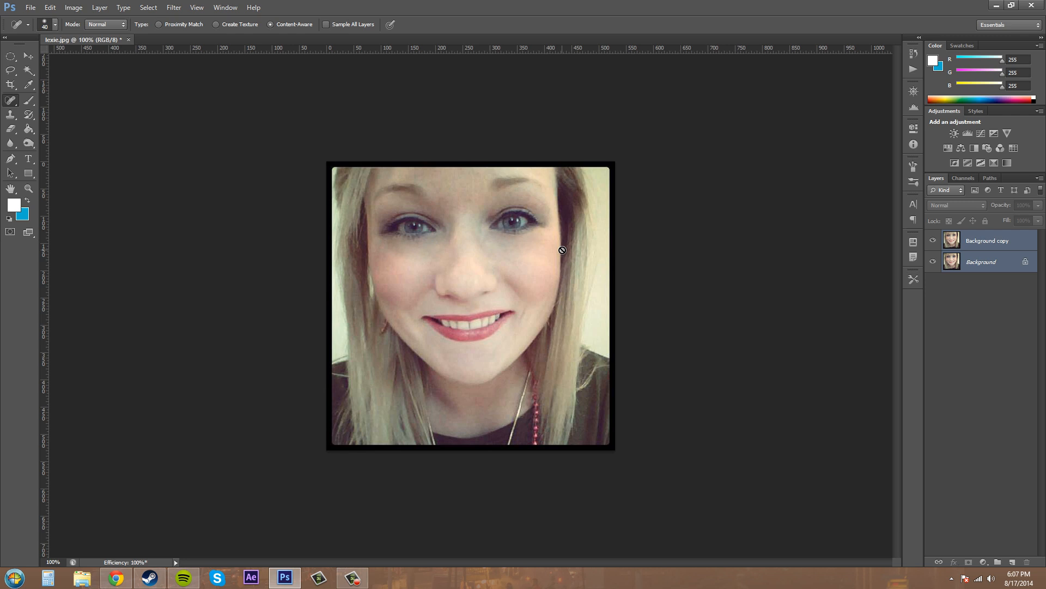
{"action": "mouse_move", "coordinate": [399, 286]}
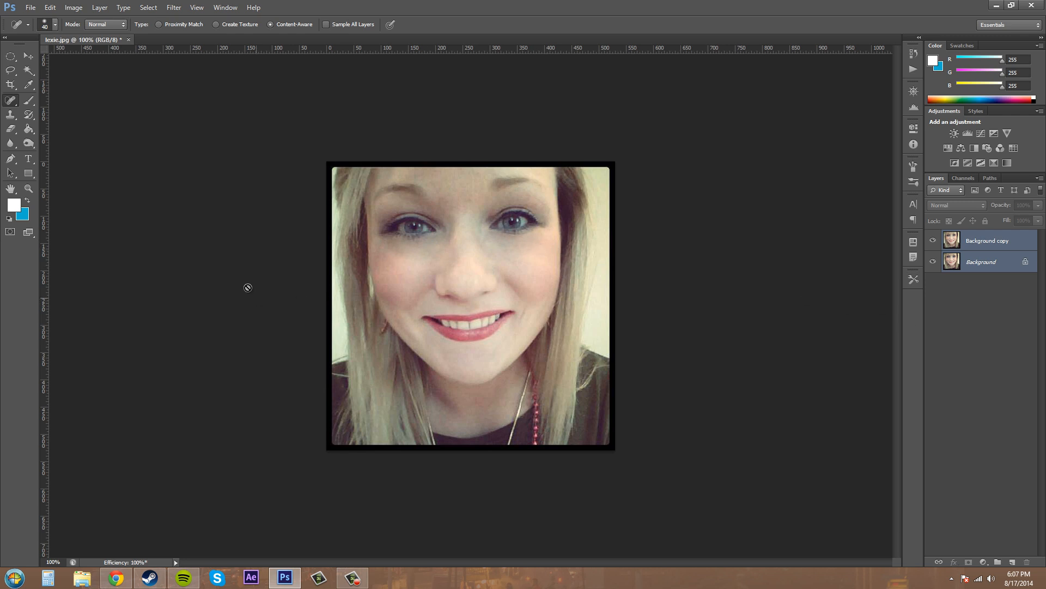
{"action": "mouse_move", "coordinate": [833, 303]}
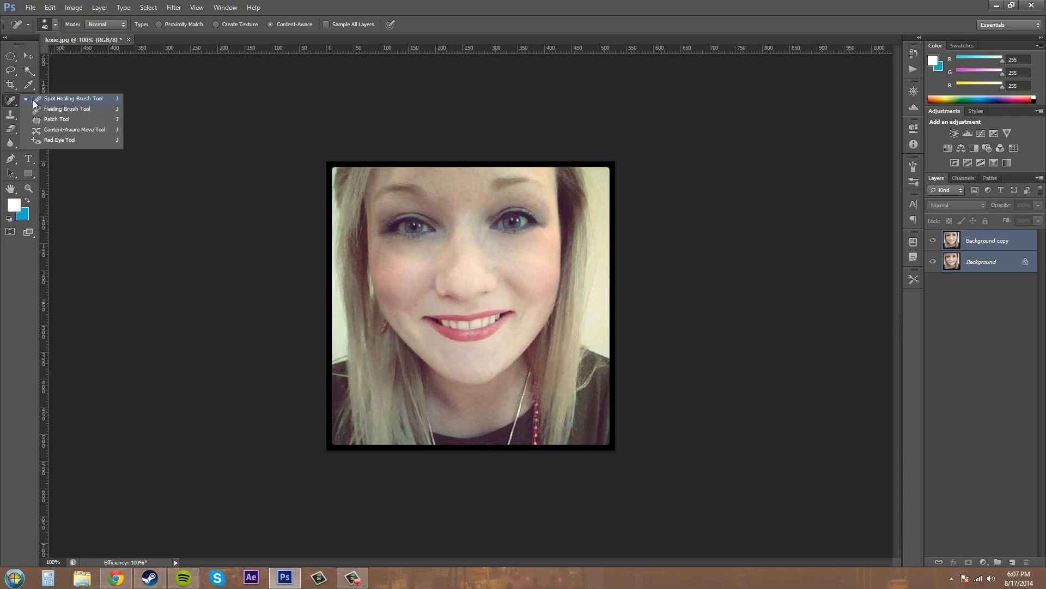
{"action": "mouse_move", "coordinate": [49, 101]}
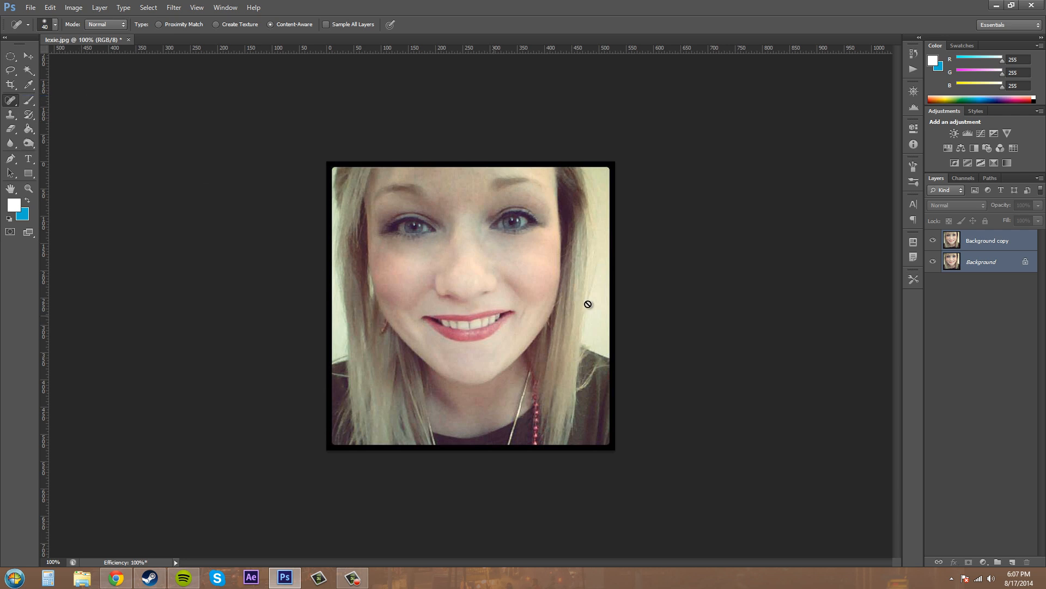
Make Background copy the only active layer, with the Spot Healing Brush ready.
{"action": "left_click", "coordinate": [986, 241]}
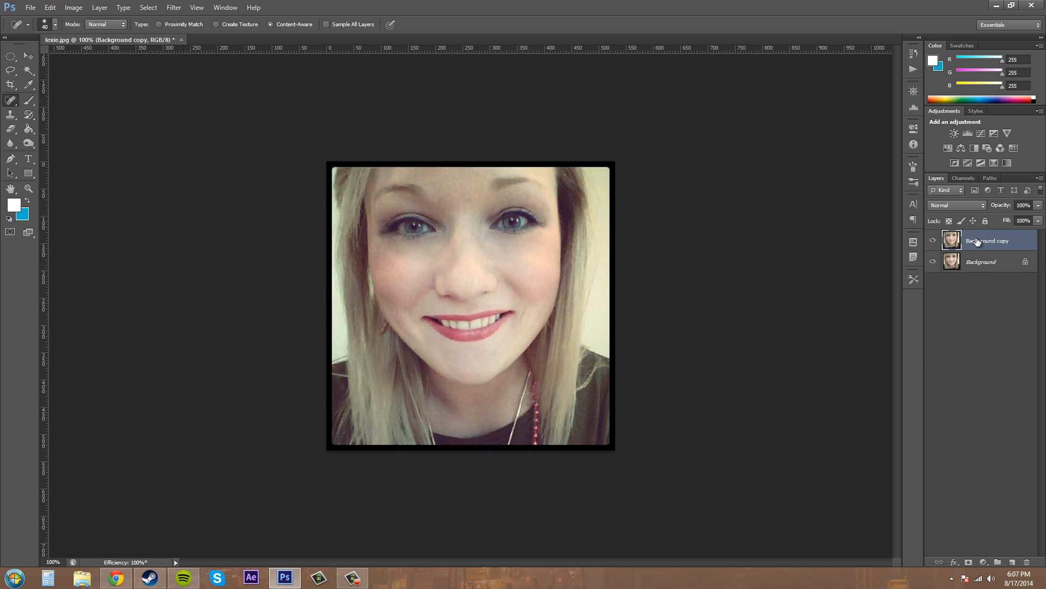
{"action": "mouse_move", "coordinate": [399, 304]}
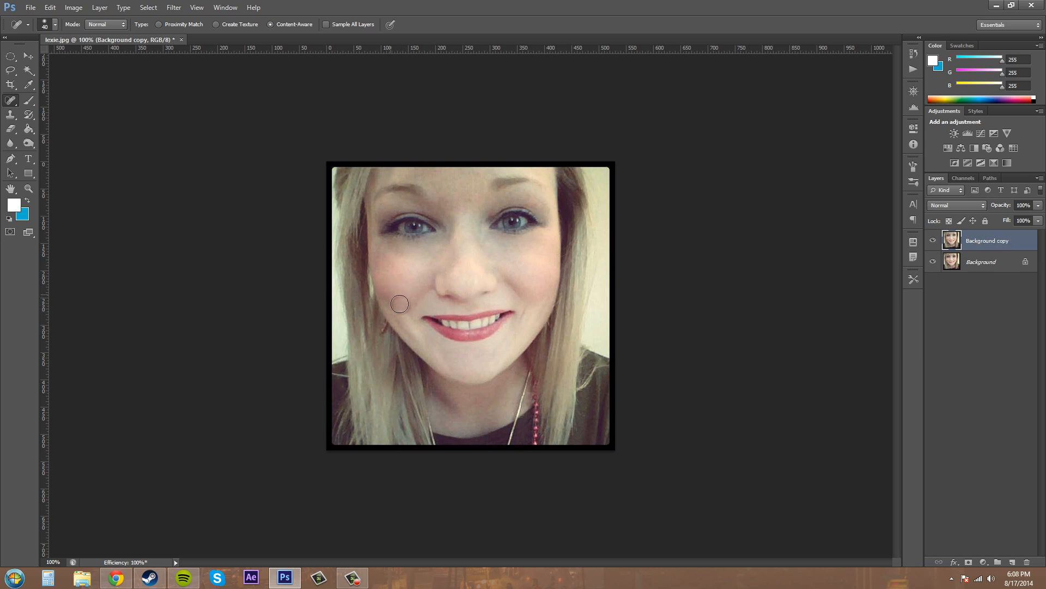
{"action": "mouse_move", "coordinate": [501, 262]}
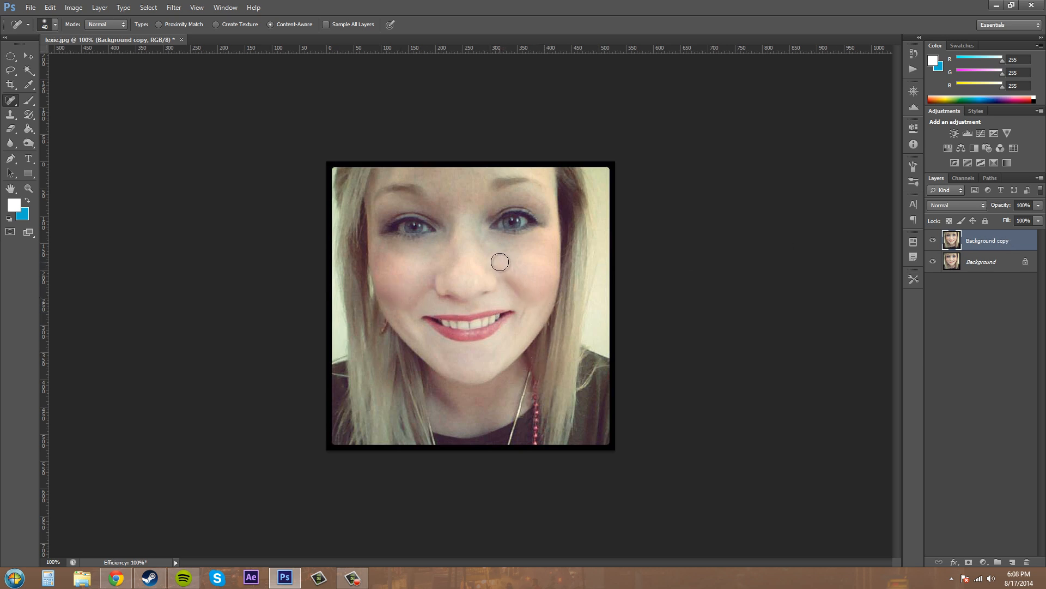
{"action": "mouse_move", "coordinate": [502, 272]}
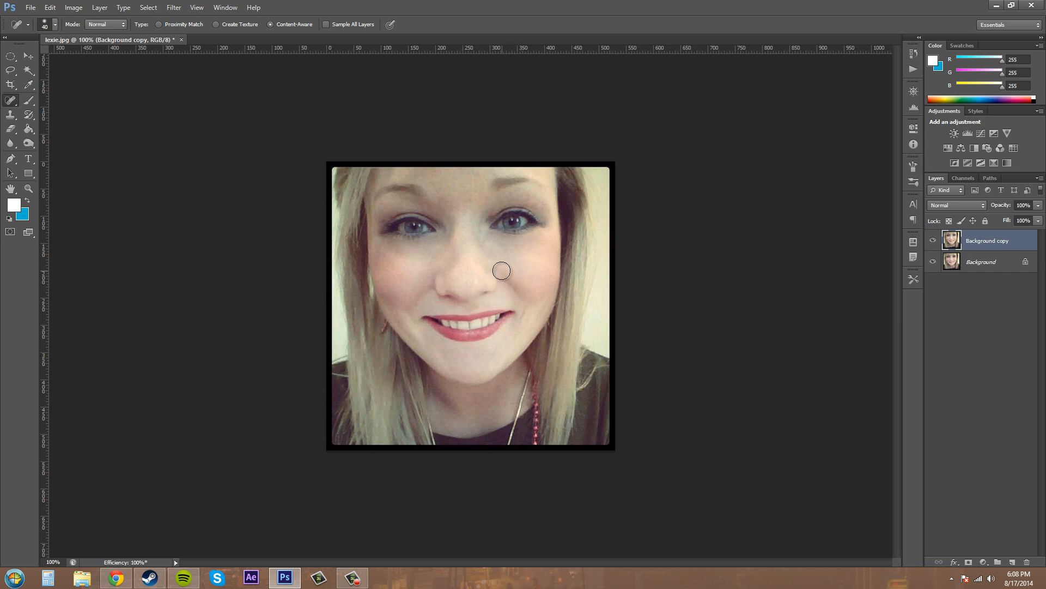
{"action": "mouse_move", "coordinate": [503, 273]}
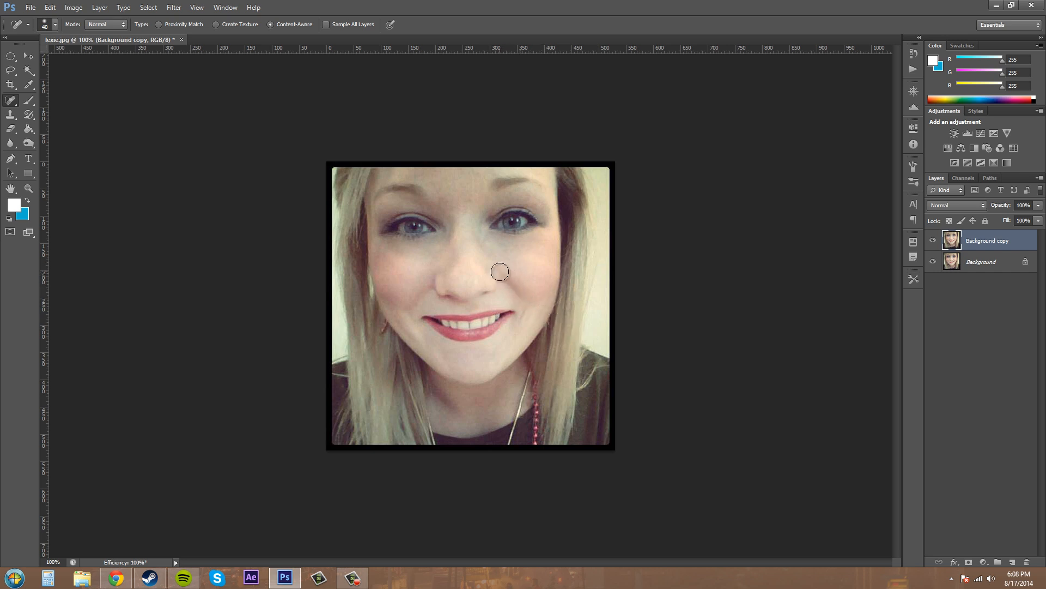
{"action": "mouse_move", "coordinate": [437, 273]}
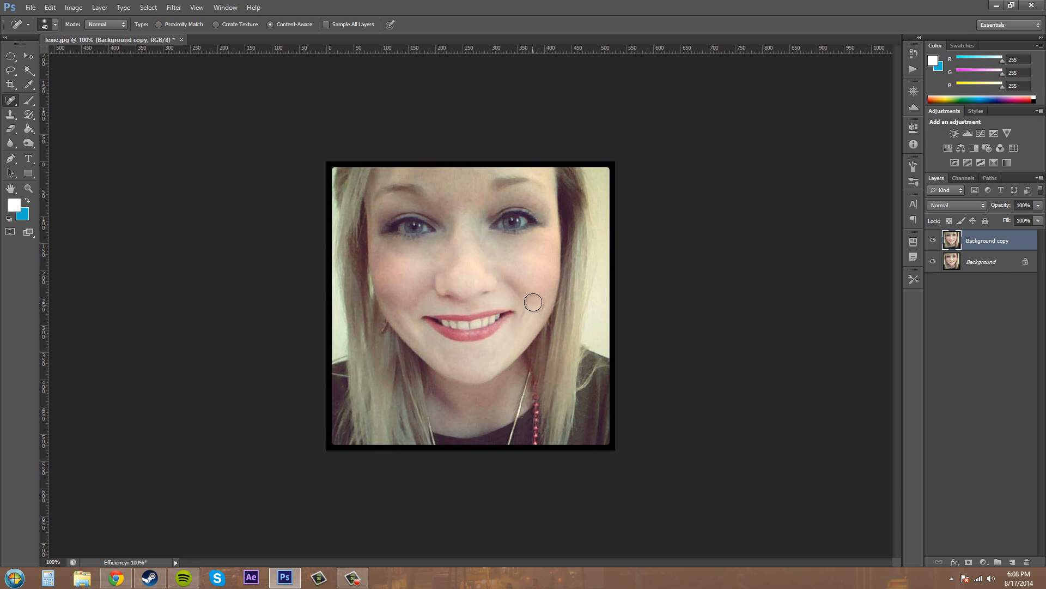
{"action": "mouse_move", "coordinate": [519, 331]}
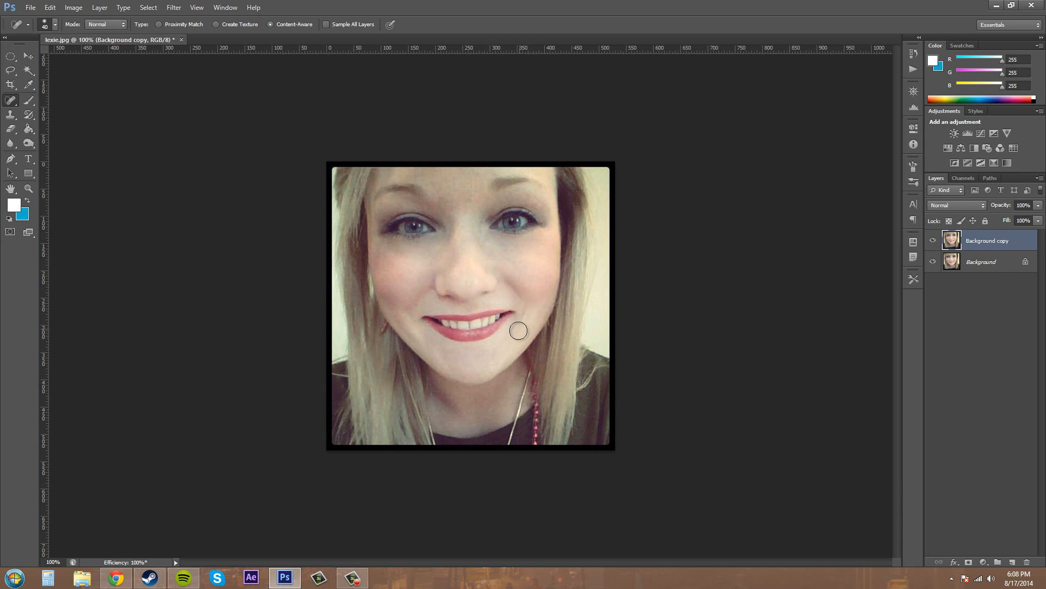
{"action": "mouse_move", "coordinate": [535, 302]}
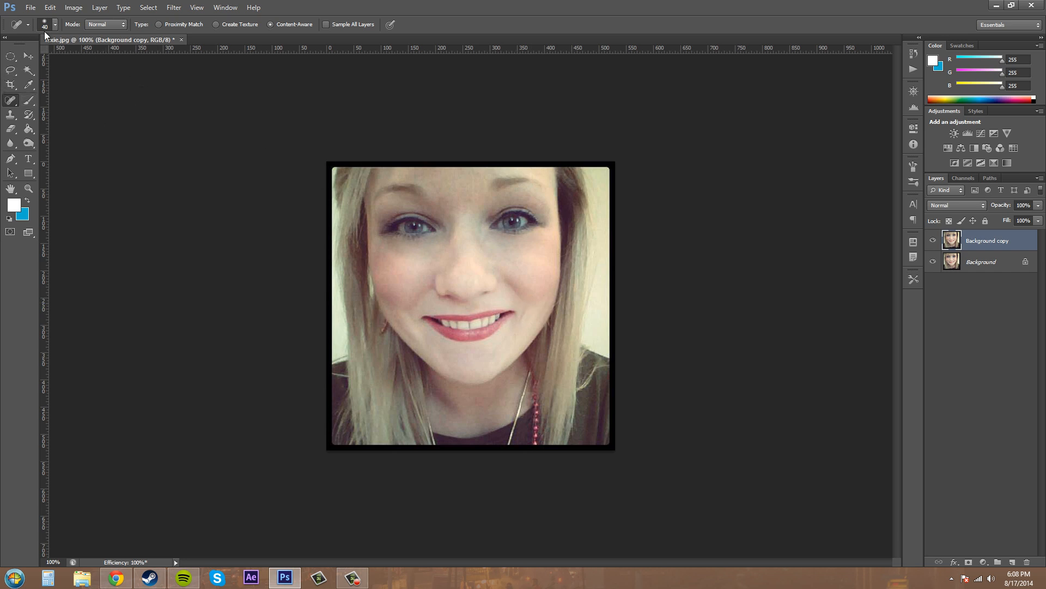
{"action": "left_click", "coordinate": [49, 25]}
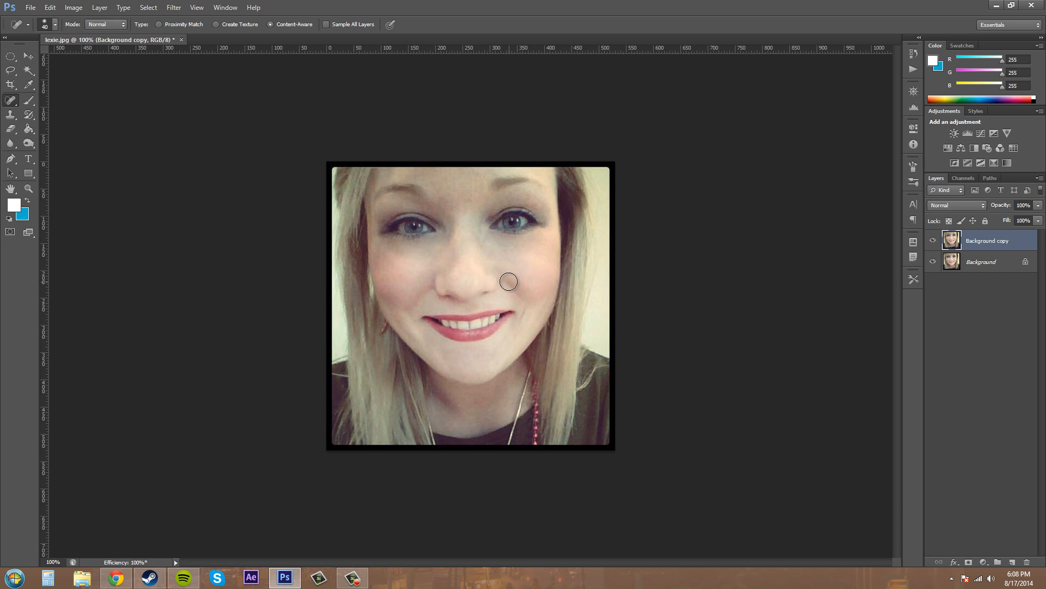
{"action": "mouse_move", "coordinate": [521, 320]}
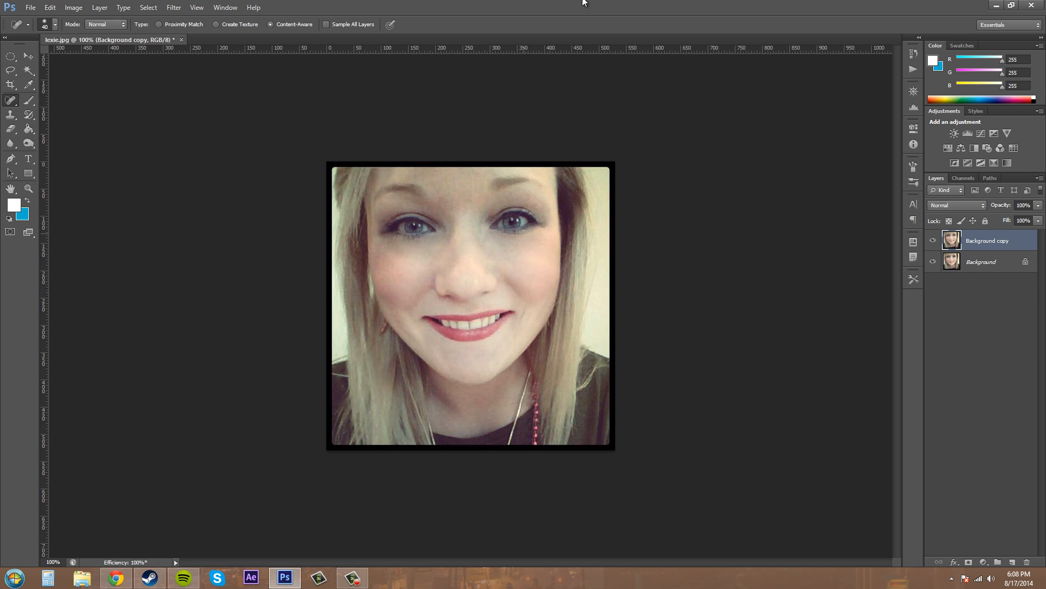
{"action": "mouse_move", "coordinate": [506, 279]}
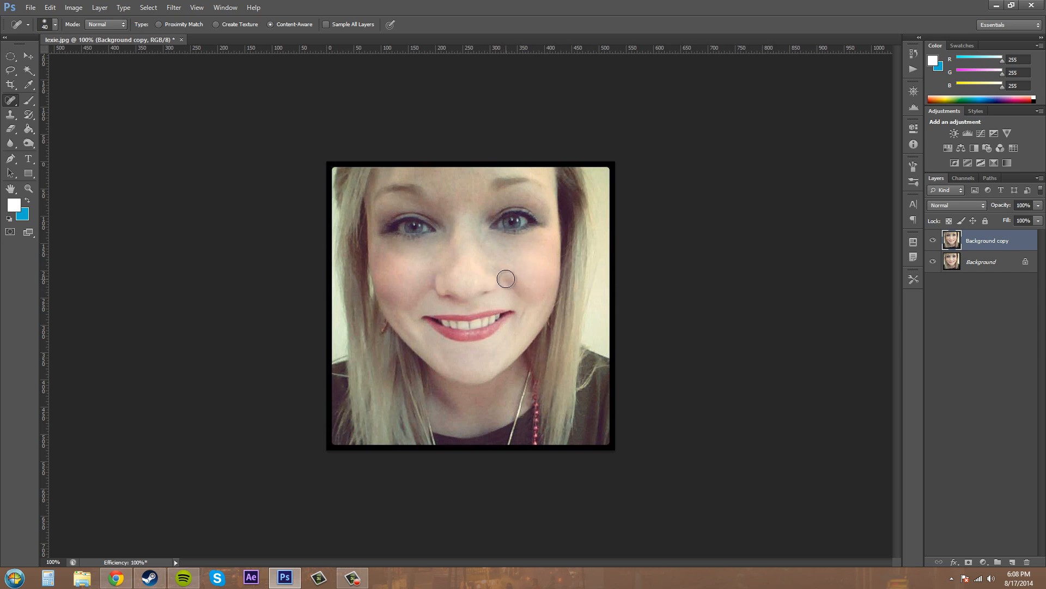
Spot-heal the cheeks on both sides of the nose and a spot on the left cheek.
{"action": "left_click_drag", "start_coordinate": [506, 278], "coordinate": [526, 301]}
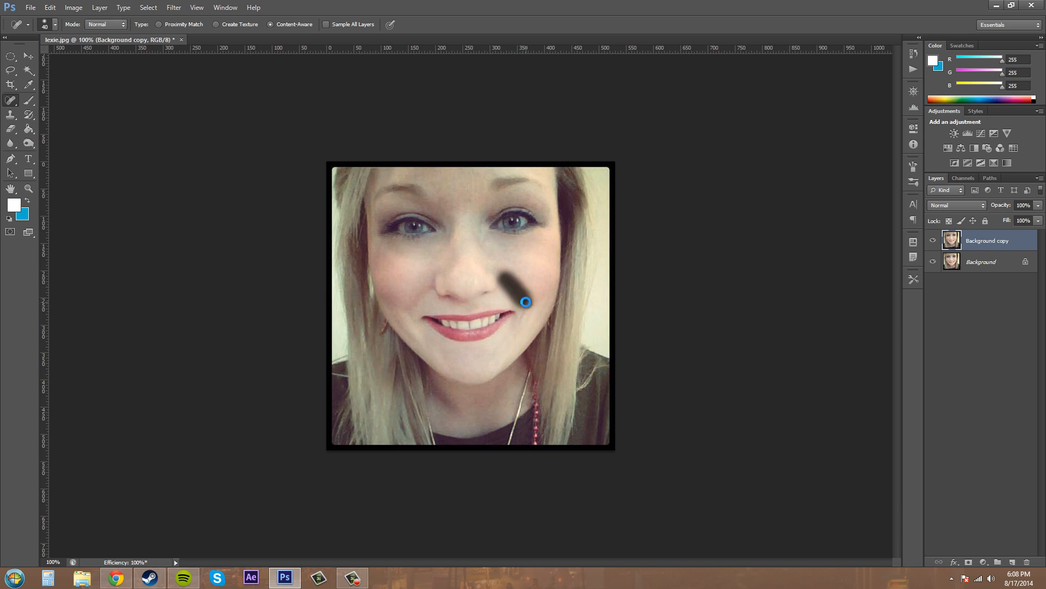
{"action": "left_click_drag", "start_coordinate": [526, 302], "coordinate": [529, 327]}
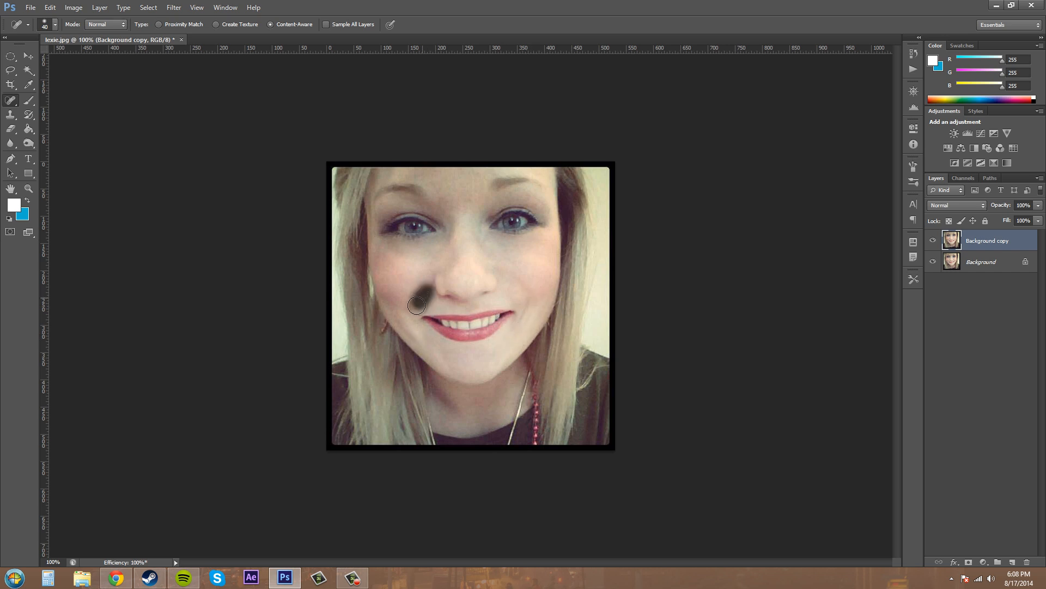
{"action": "left_click", "coordinate": [416, 306]}
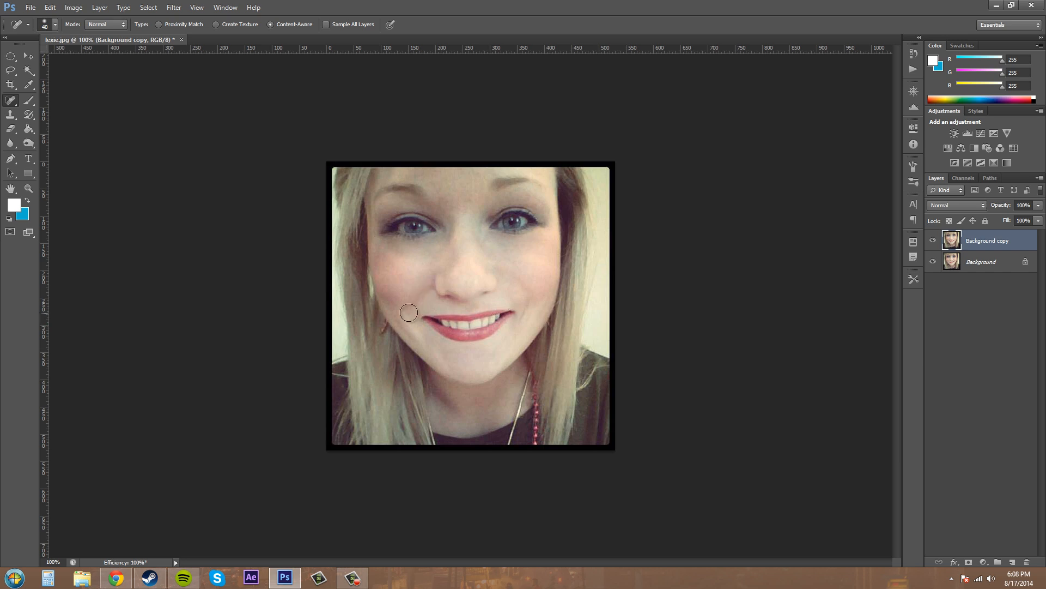
{"action": "mouse_move", "coordinate": [421, 294]}
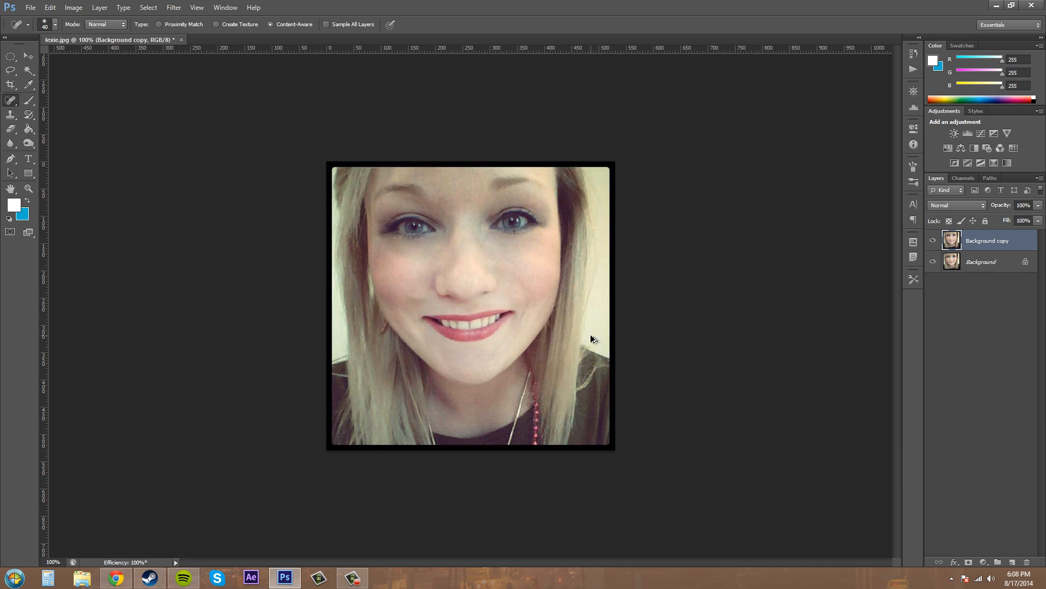
{"action": "mouse_move", "coordinate": [410, 305]}
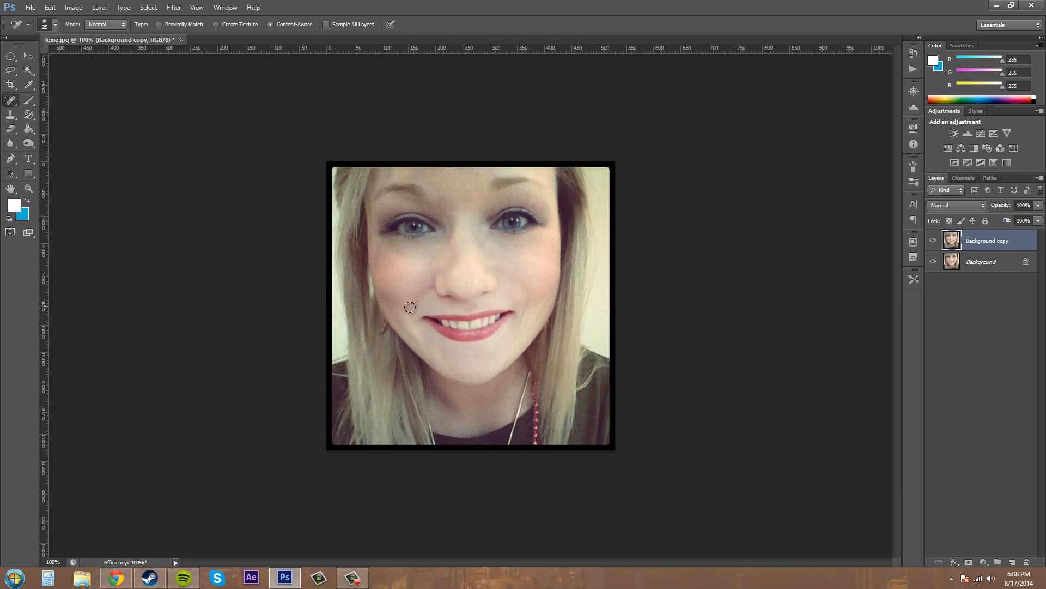
Heal the smile creases beside both mouth corners and small spots on the right cheek.
{"action": "left_click_drag", "start_coordinate": [410, 307], "coordinate": [425, 290]}
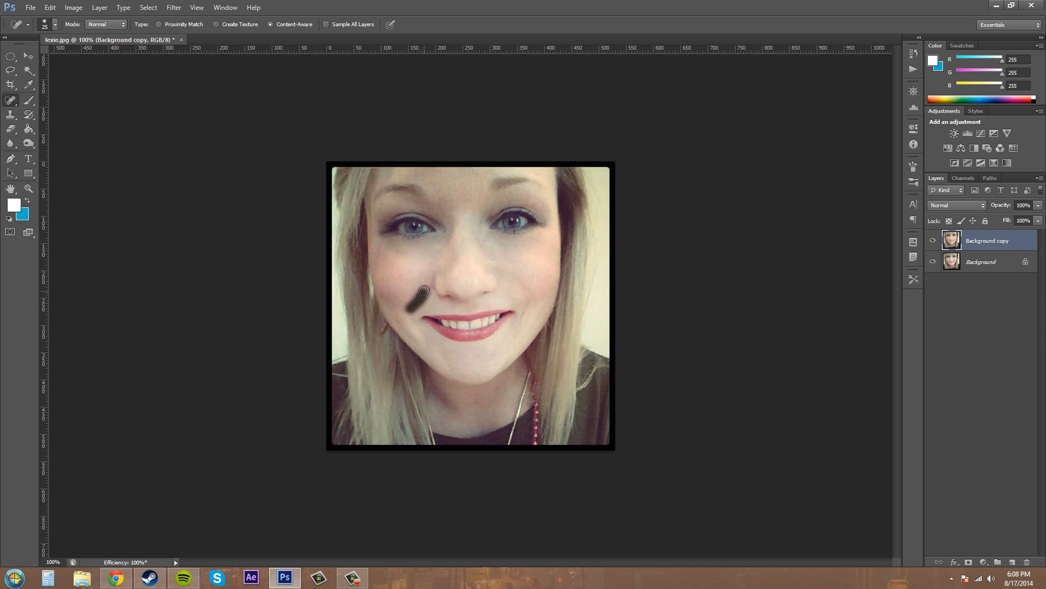
{"action": "left_click", "coordinate": [424, 291]}
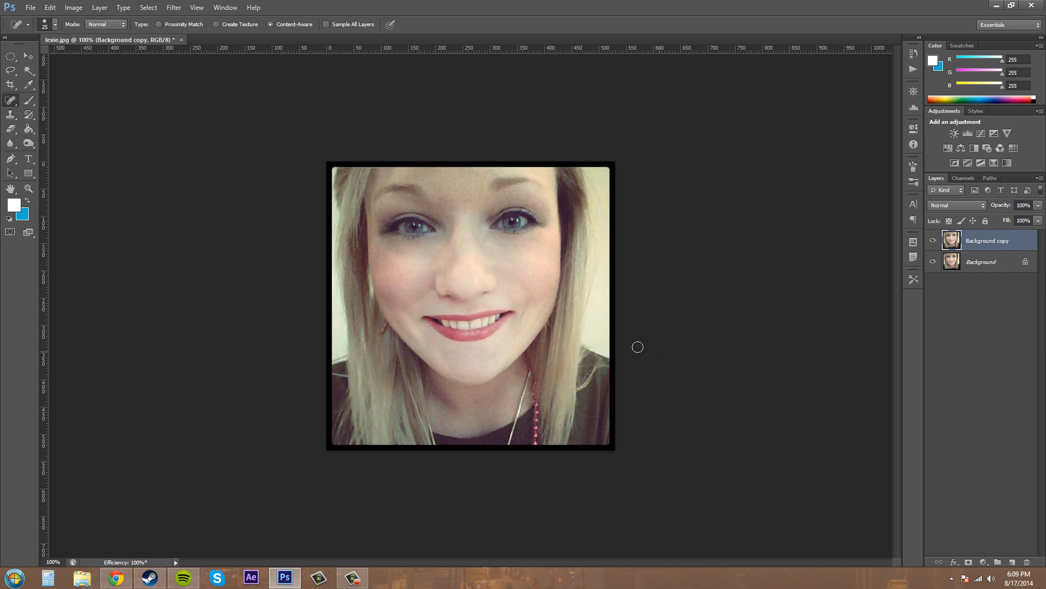
{"action": "mouse_move", "coordinate": [529, 320]}
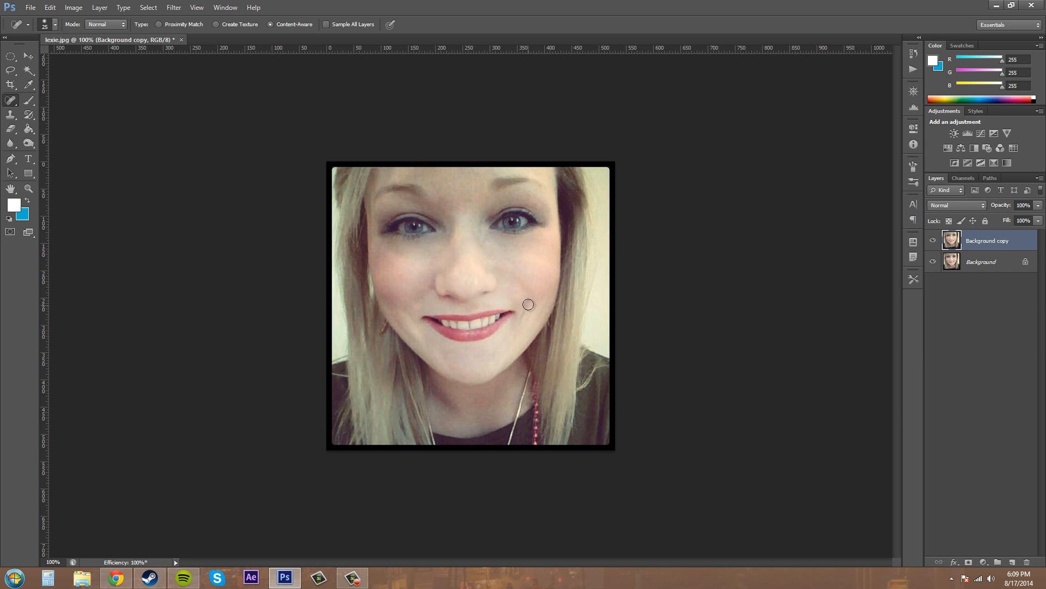
{"action": "left_click_drag", "start_coordinate": [529, 304], "coordinate": [517, 327]}
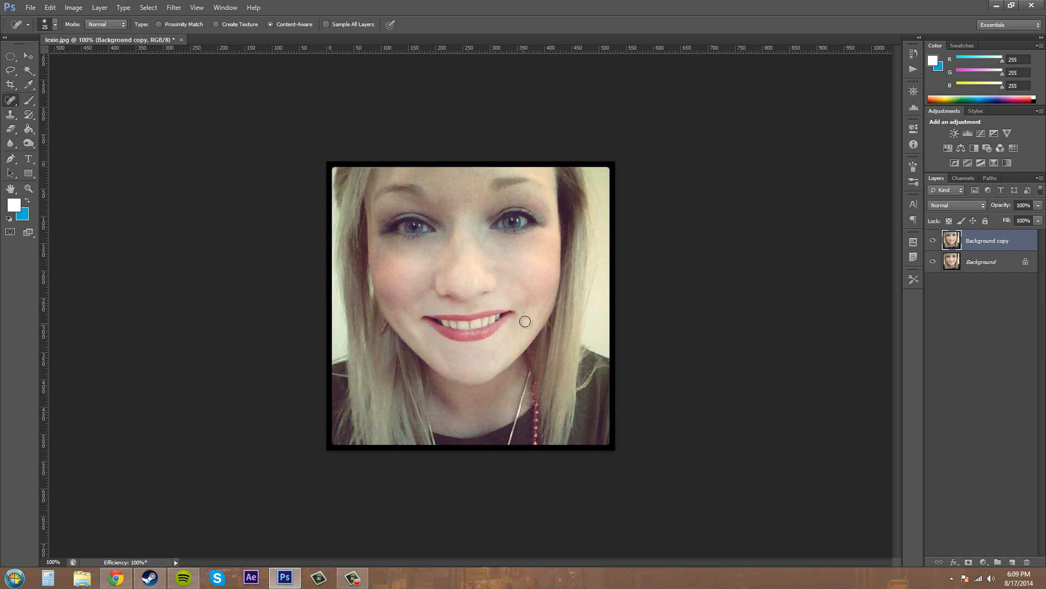
{"action": "left_click_drag", "start_coordinate": [525, 321], "coordinate": [523, 315]}
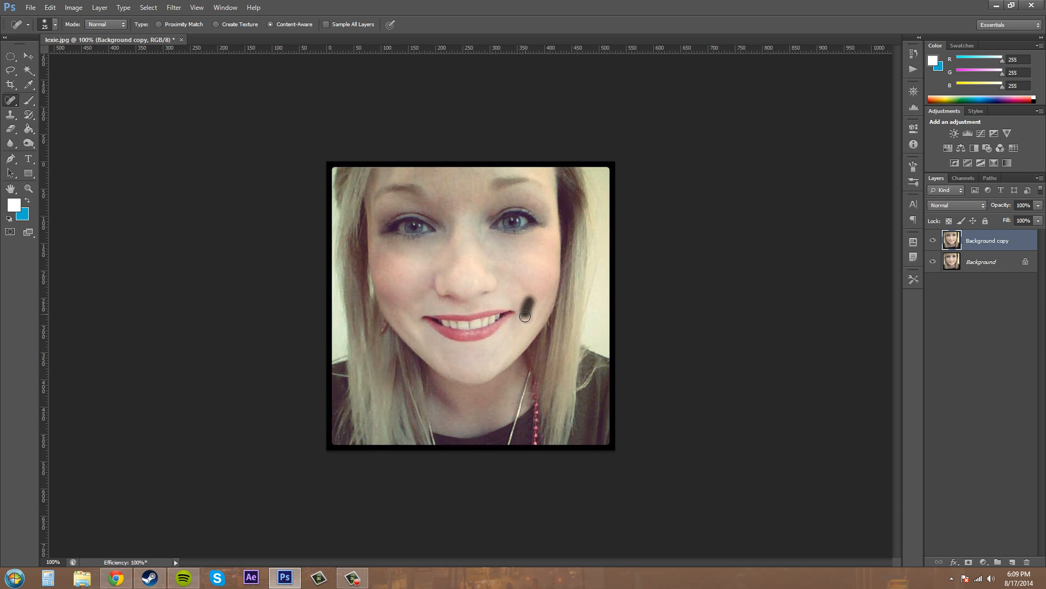
{"action": "left_click", "coordinate": [524, 302]}
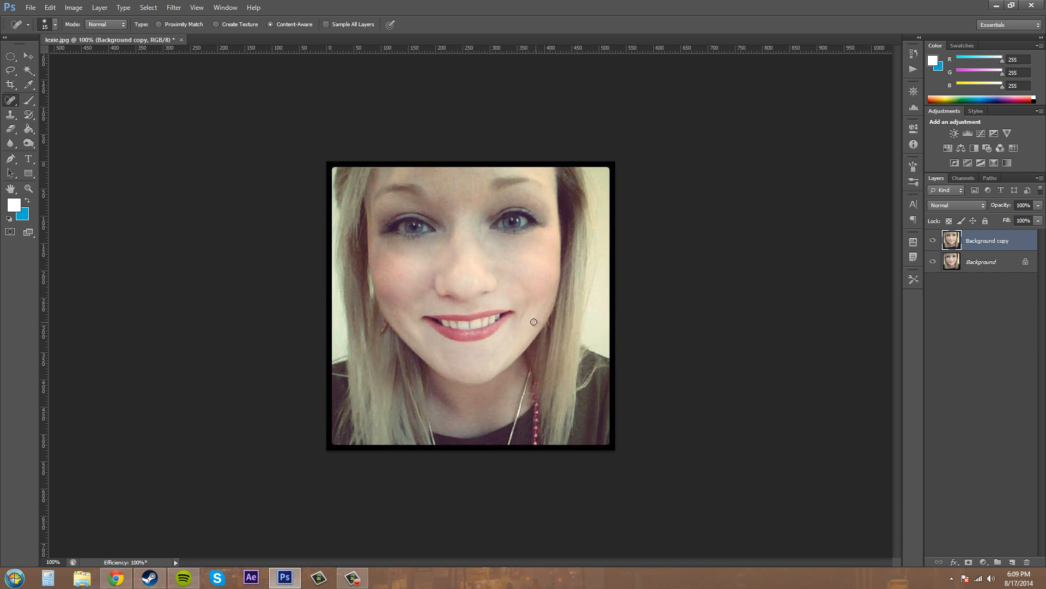
{"action": "left_click", "coordinate": [525, 309]}
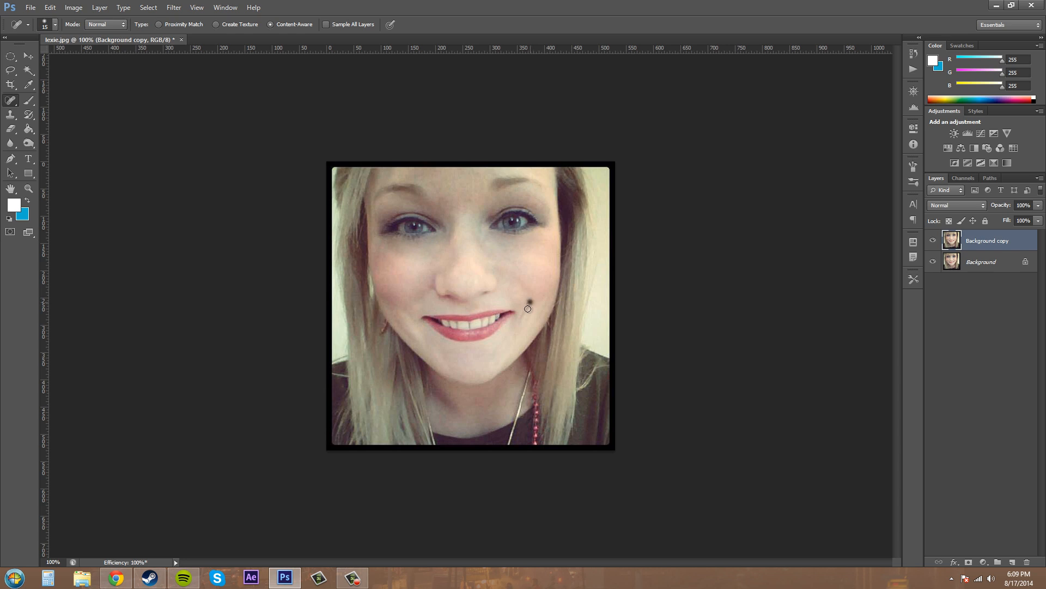
{"action": "left_click", "coordinate": [530, 309]}
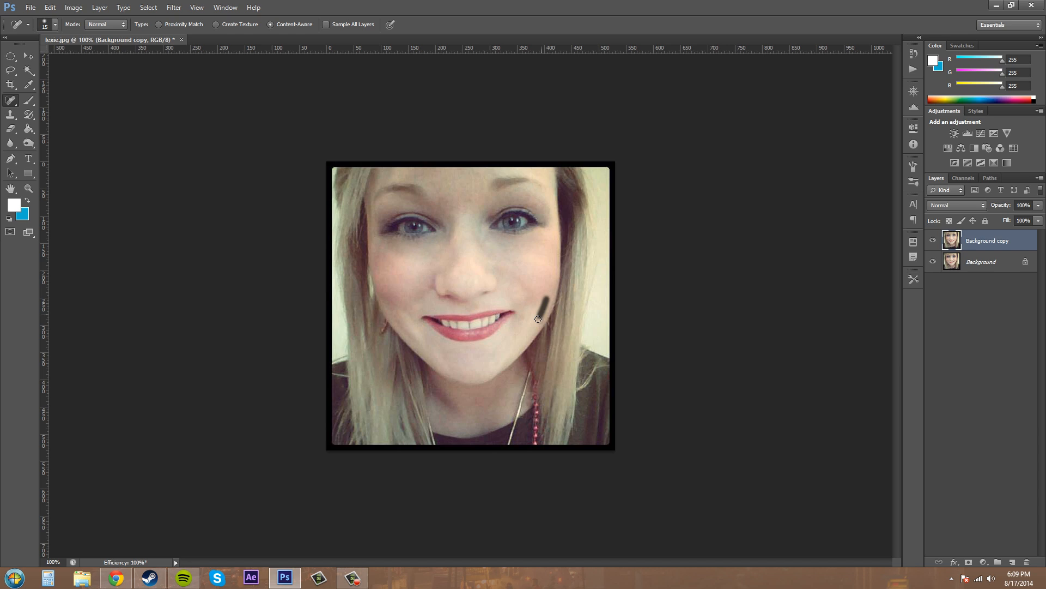
{"action": "left_click", "coordinate": [539, 320]}
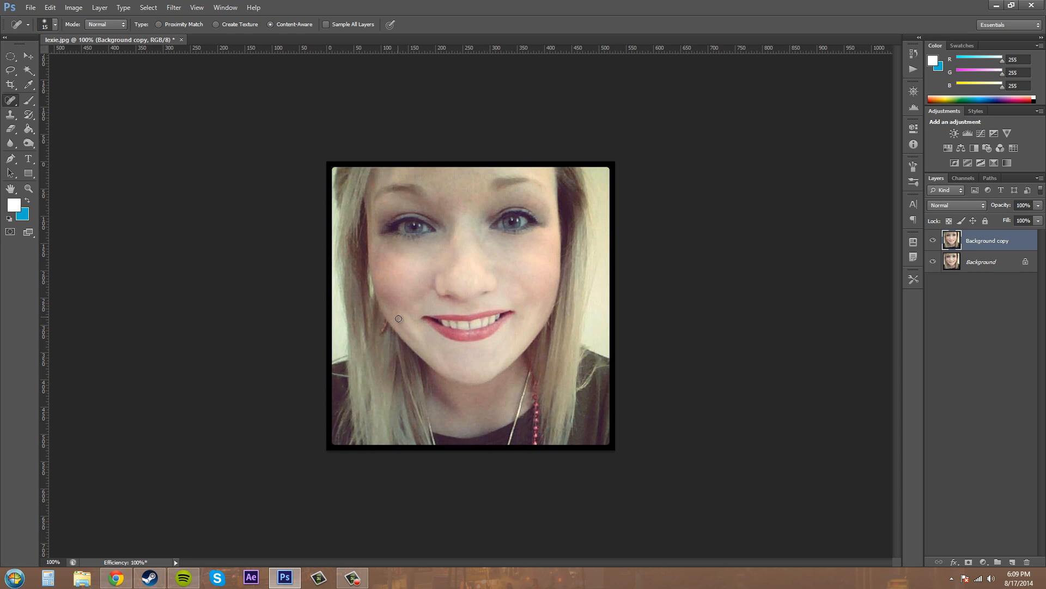
{"action": "mouse_move", "coordinate": [418, 335]}
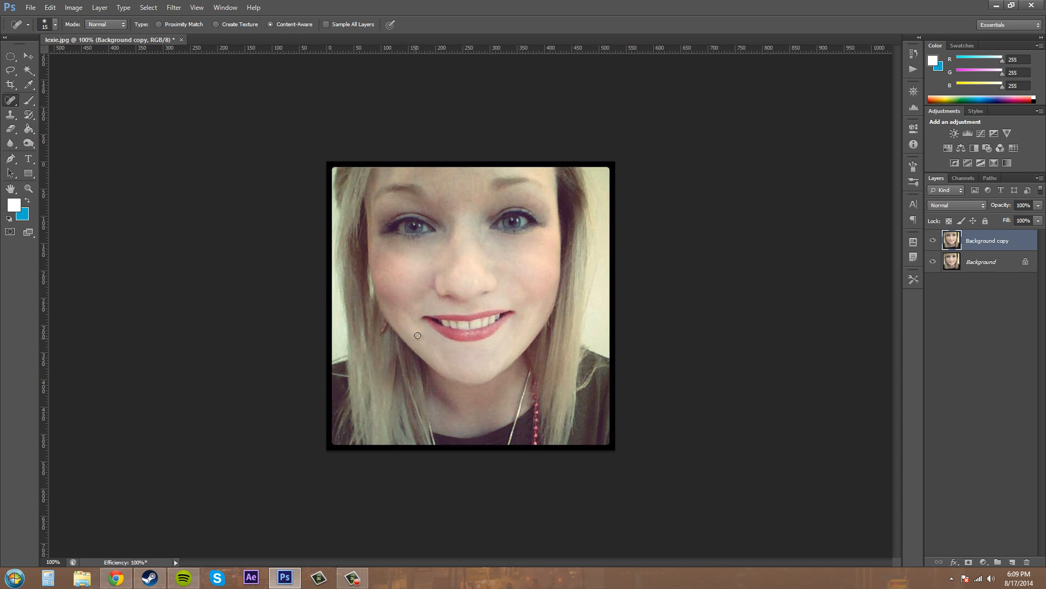
{"action": "mouse_move", "coordinate": [398, 323]}
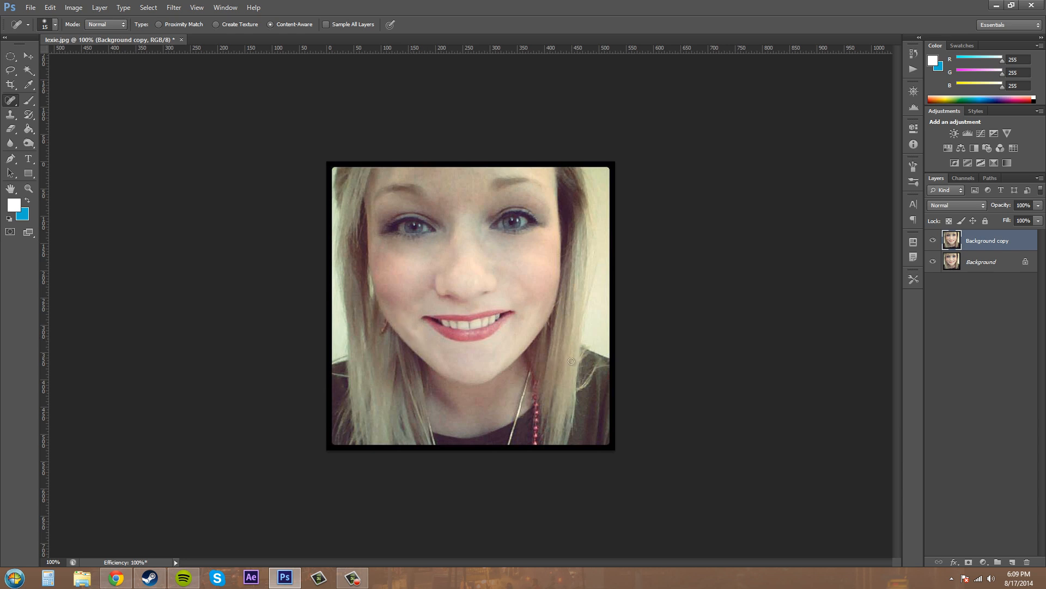
{"action": "mouse_move", "coordinate": [581, 347]}
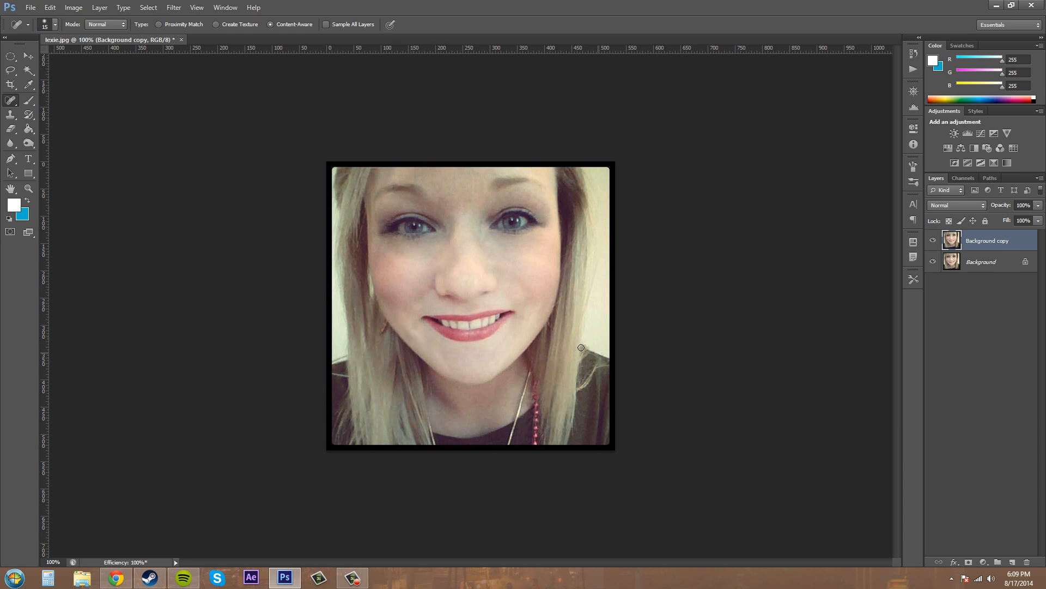
{"action": "mouse_move", "coordinate": [406, 332]}
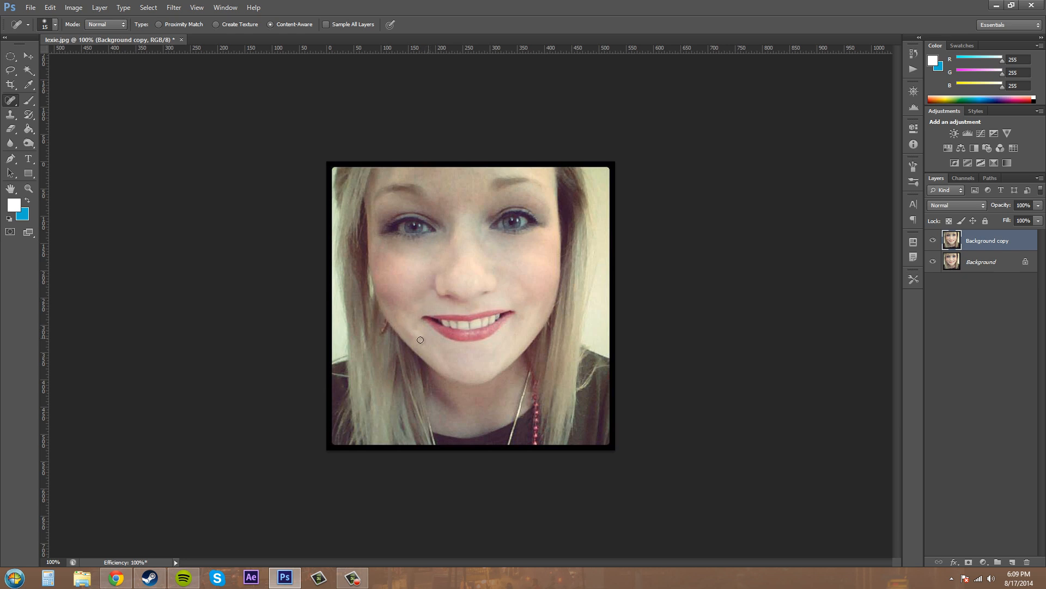
{"action": "mouse_move", "coordinate": [414, 331]}
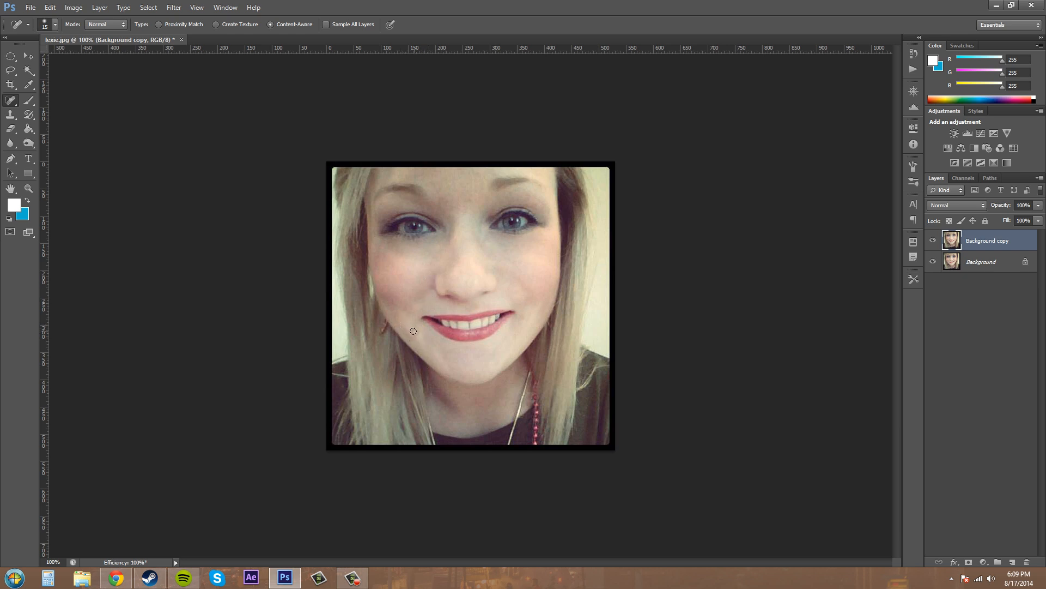
{"action": "left_click_drag", "start_coordinate": [413, 331], "coordinate": [416, 341]}
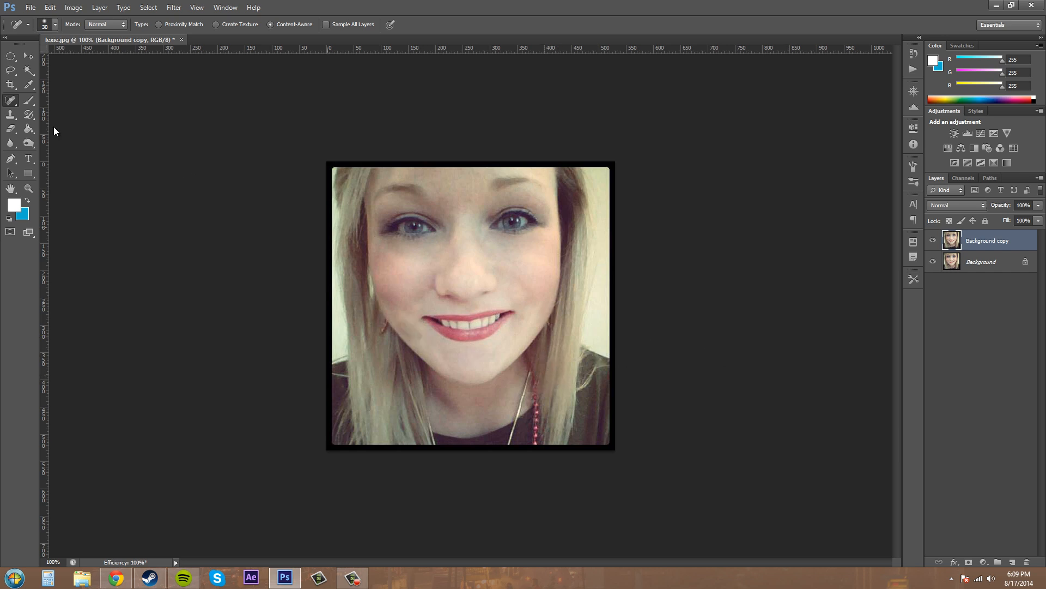
Switch to the Blur tool and fade Background copy to 0%, then back to 55% opacity.
{"action": "left_click", "coordinate": [9, 143]}
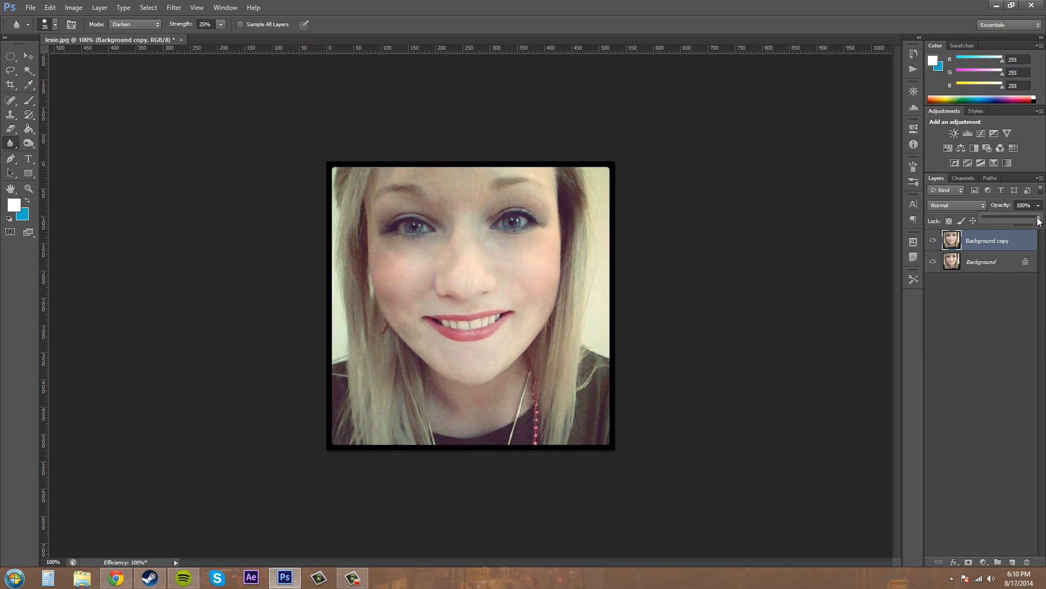
{"action": "left_click_drag", "start_coordinate": [1024, 205], "coordinate": [1018, 205]}
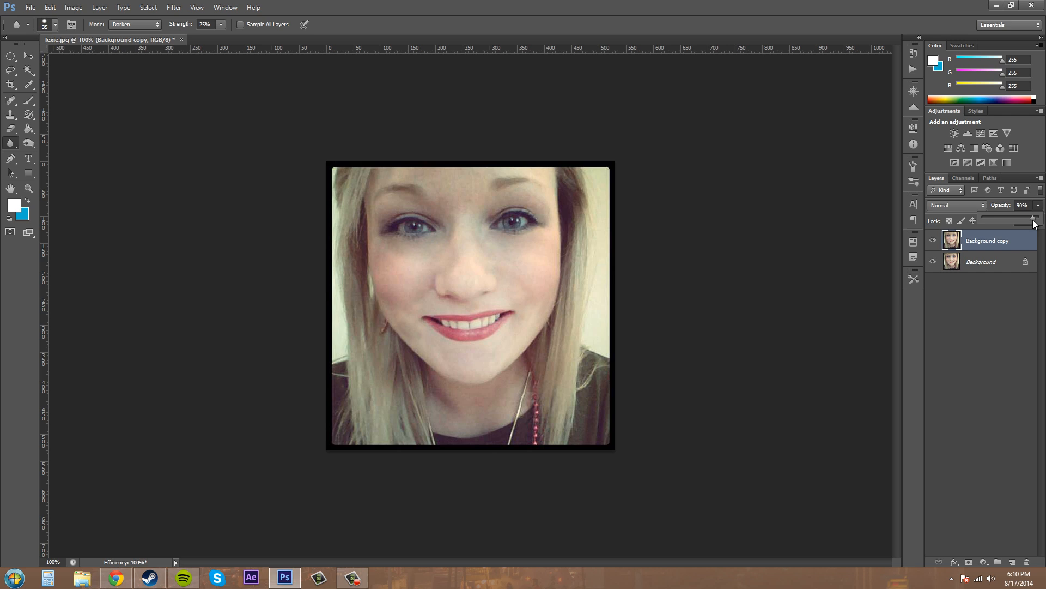
{"action": "left_click_drag", "start_coordinate": [1031, 218], "coordinate": [998, 218]}
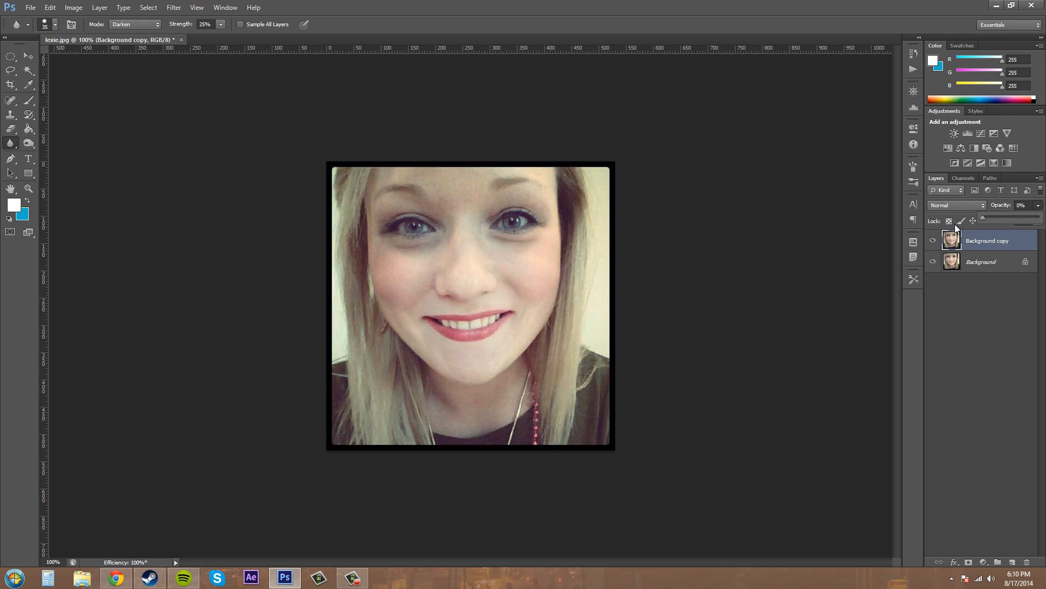
{"action": "left_click_drag", "start_coordinate": [974, 221], "coordinate": [1014, 221]}
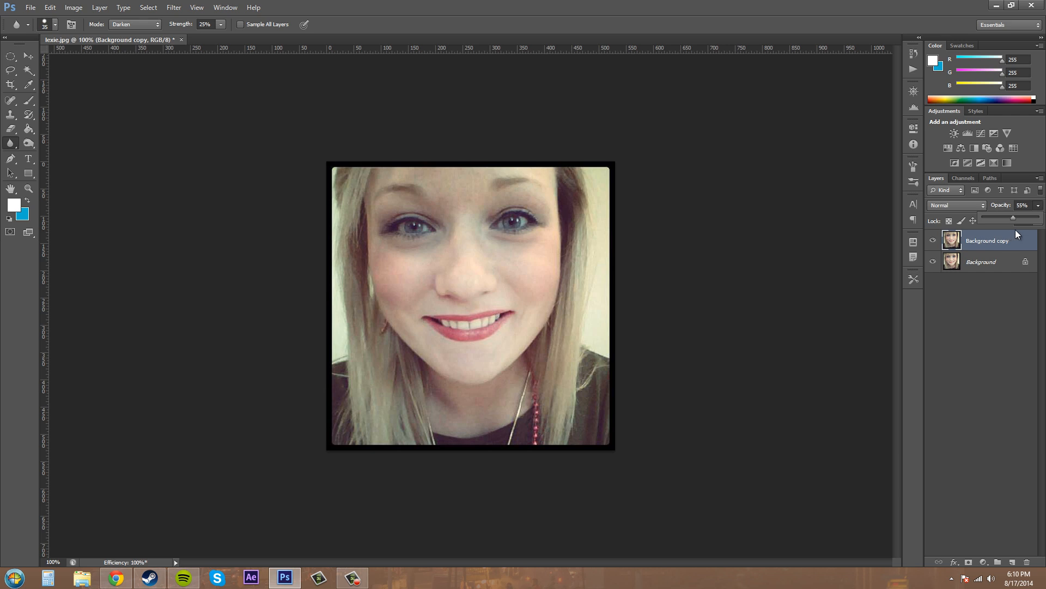
{"action": "left_click_drag", "start_coordinate": [988, 219], "coordinate": [1008, 219]}
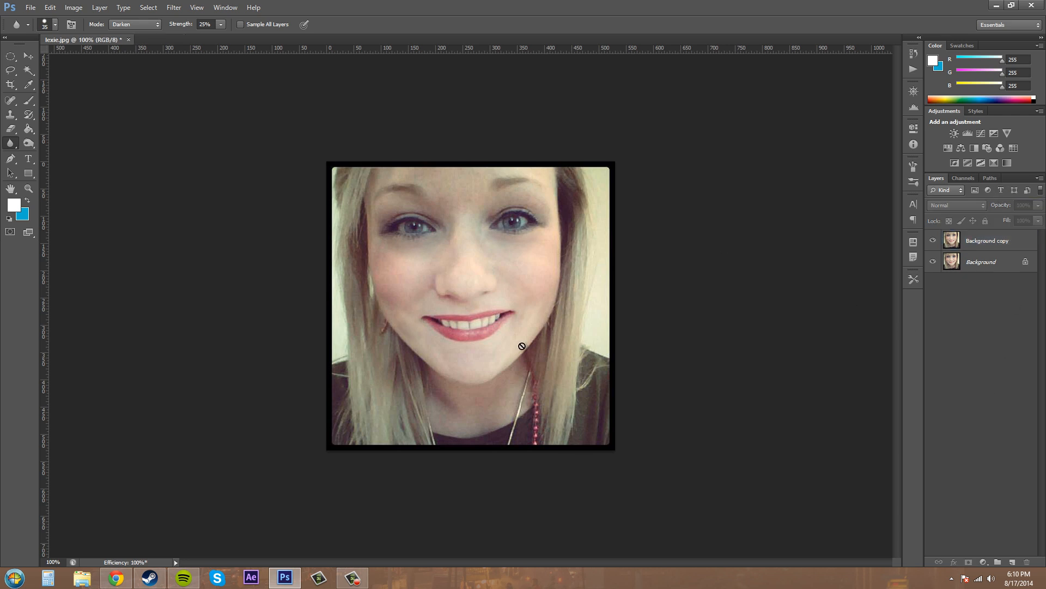
{"action": "mouse_move", "coordinate": [392, 247]}
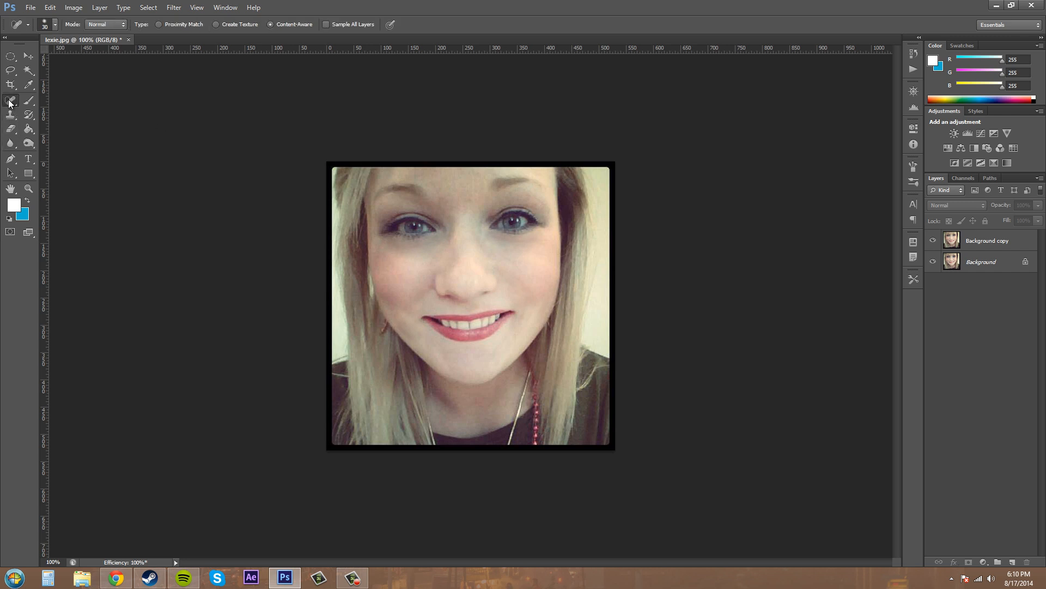
{"action": "mouse_move", "coordinate": [136, 25]}
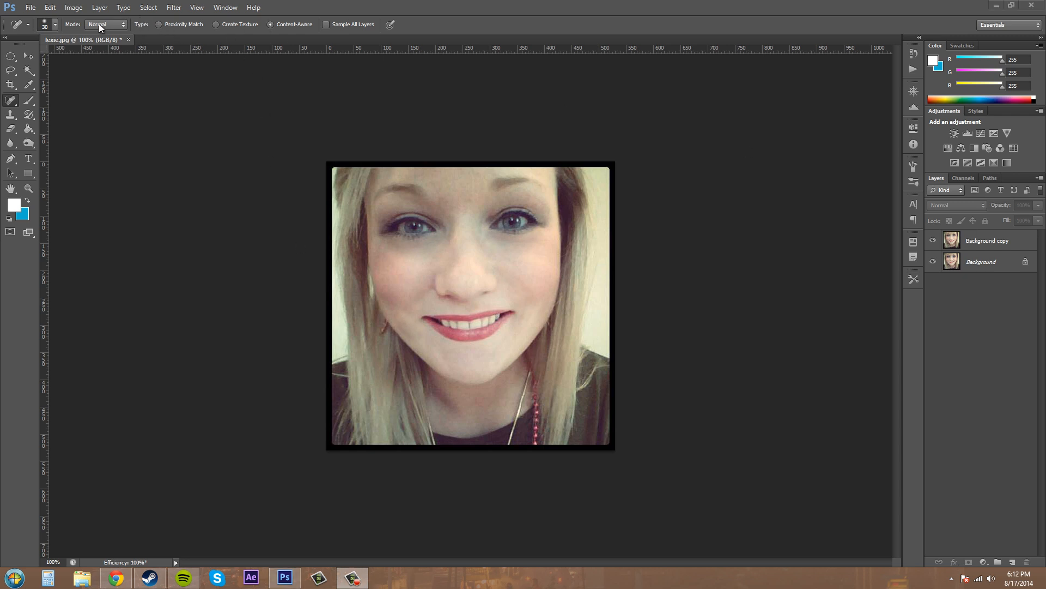
Keep the Spot Healing Brush blending mode at Normal with Content-Aware.
{"action": "left_click", "coordinate": [108, 24]}
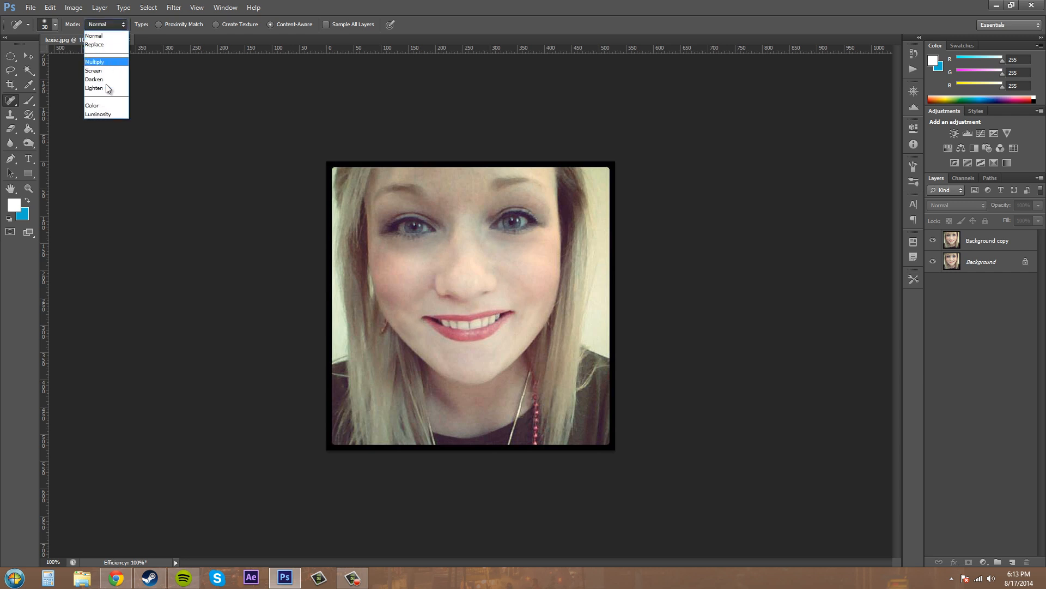
{"action": "left_click", "coordinate": [93, 35]}
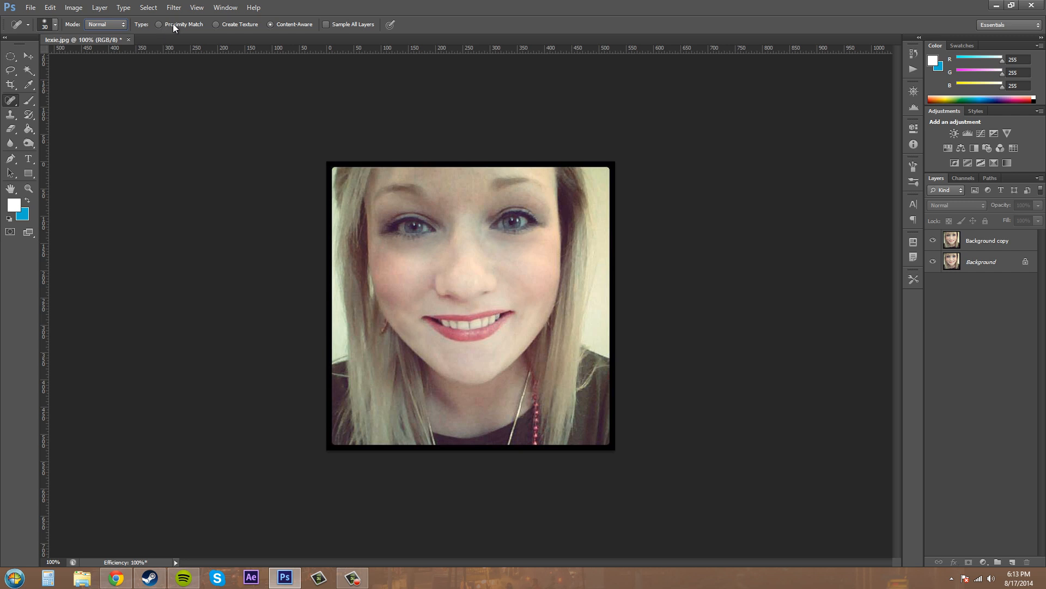
{"action": "left_click", "coordinate": [274, 24]}
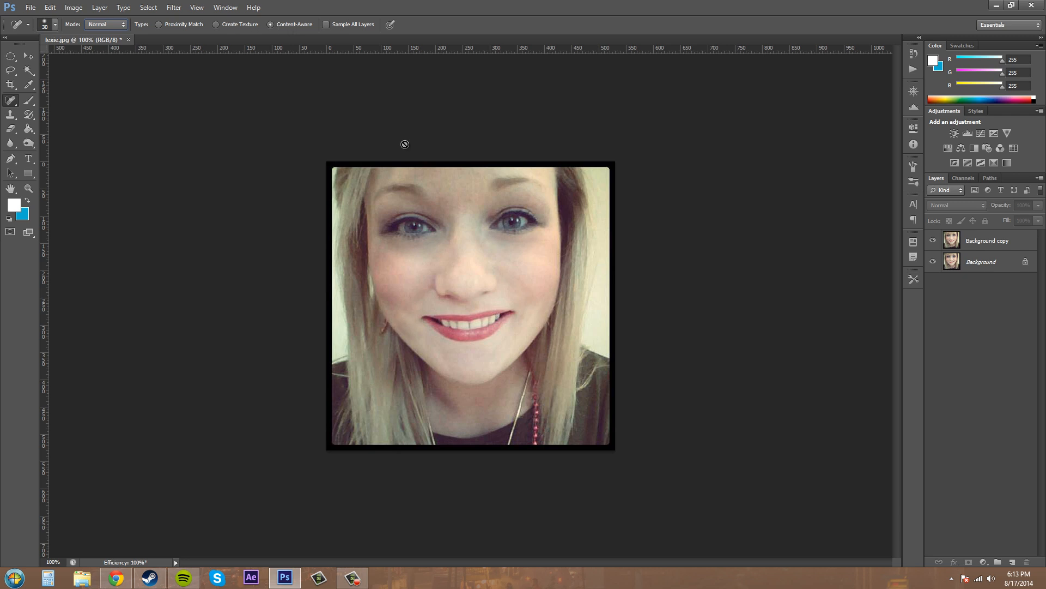
{"action": "mouse_move", "coordinate": [701, 86]}
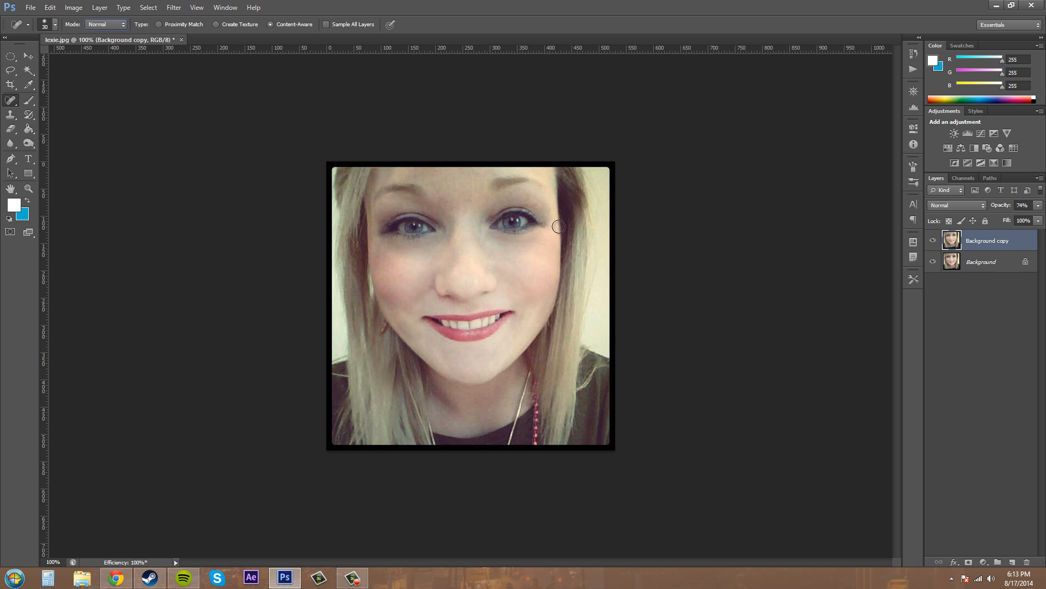
{"action": "mouse_move", "coordinate": [513, 262]}
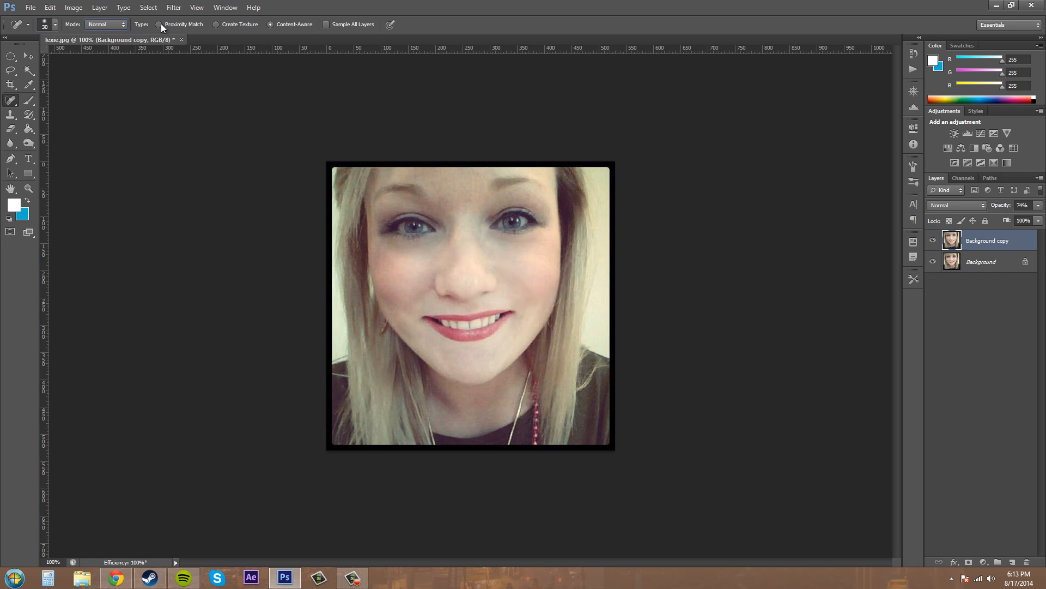
{"action": "mouse_move", "coordinate": [159, 25]}
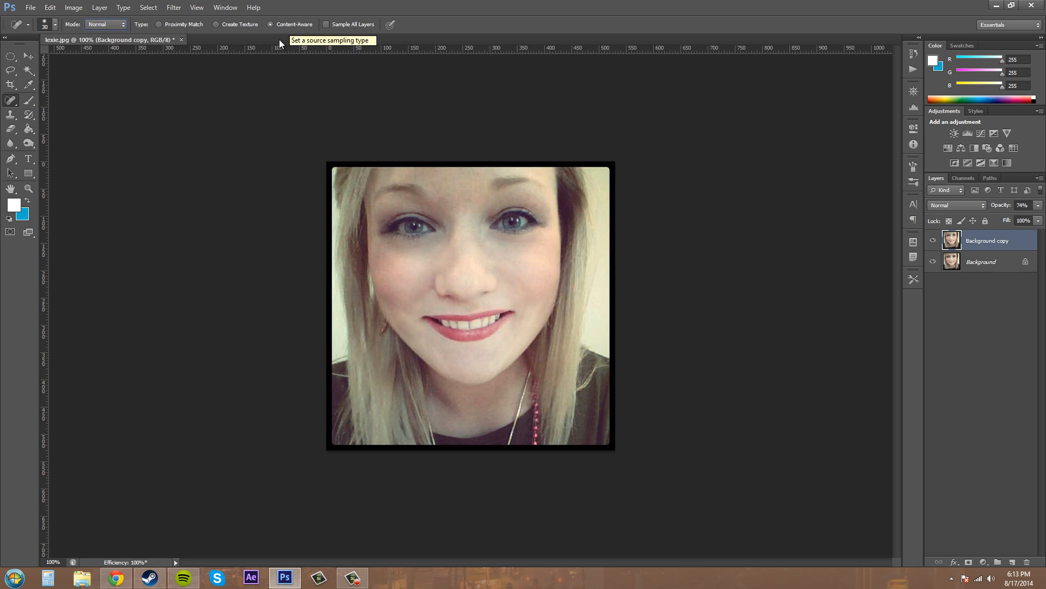
{"action": "mouse_move", "coordinate": [161, 26]}
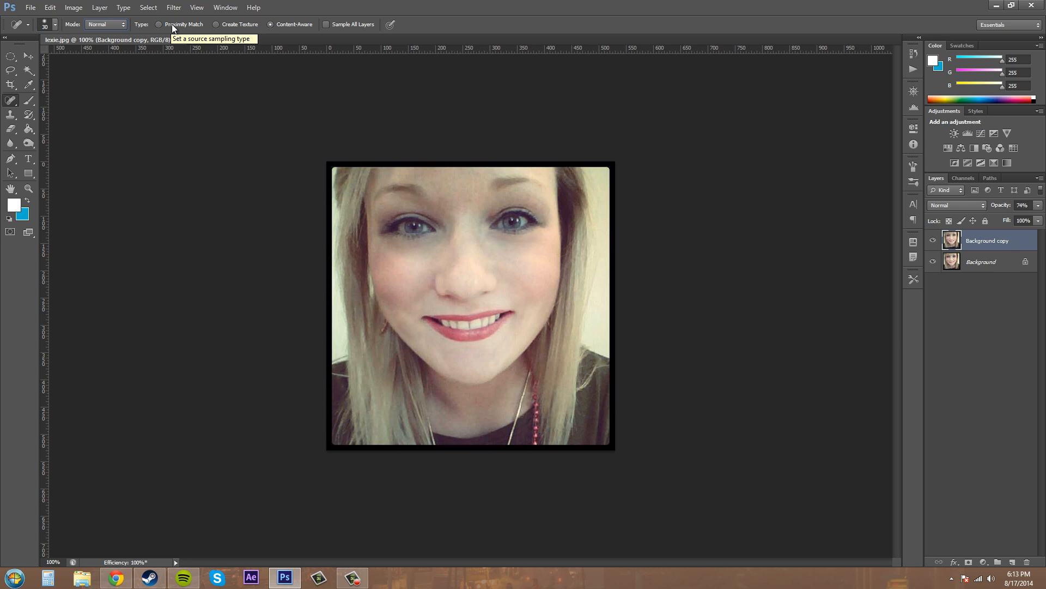
{"action": "left_click", "coordinate": [272, 24]}
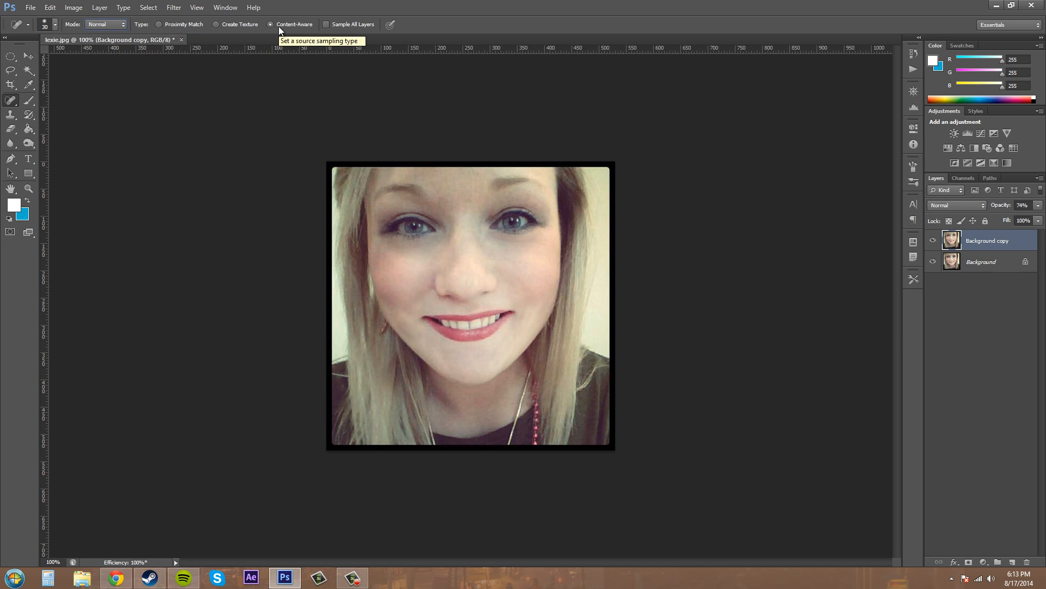
{"action": "mouse_move", "coordinate": [323, 31]}
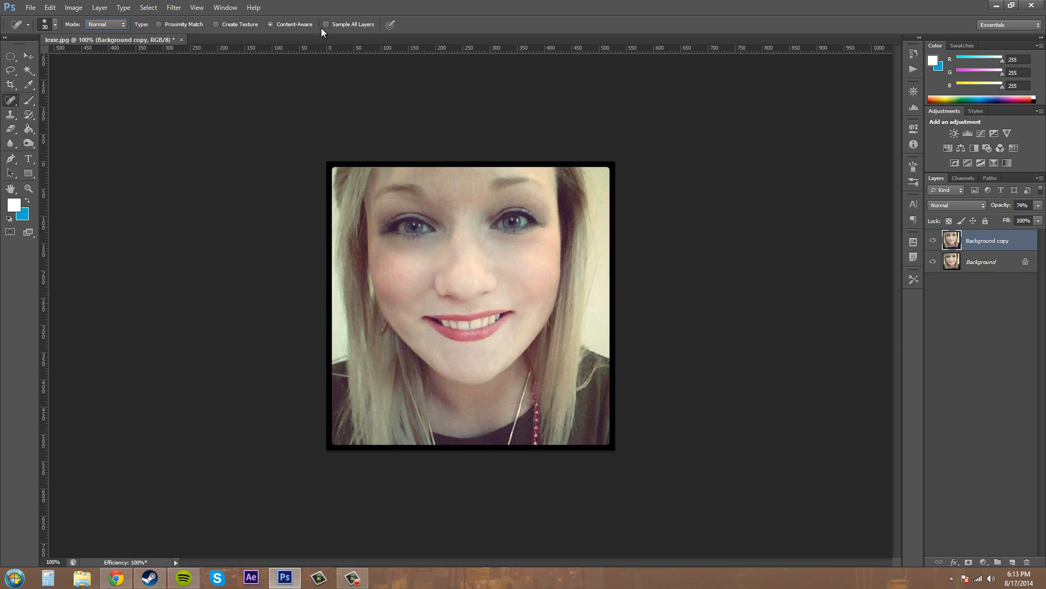
{"action": "mouse_move", "coordinate": [344, 26]}
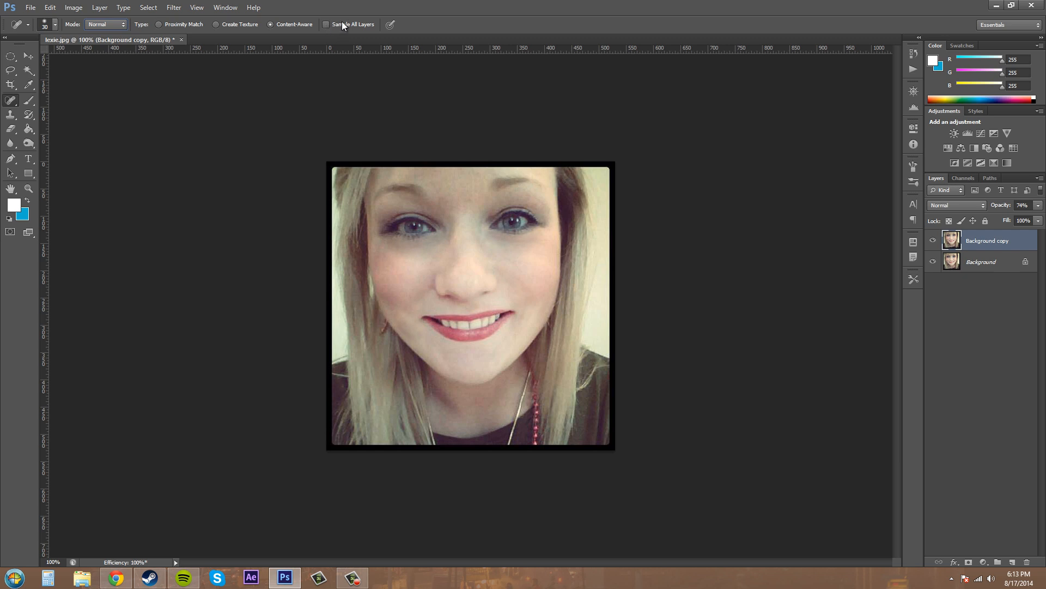
{"action": "mouse_move", "coordinate": [357, 28]}
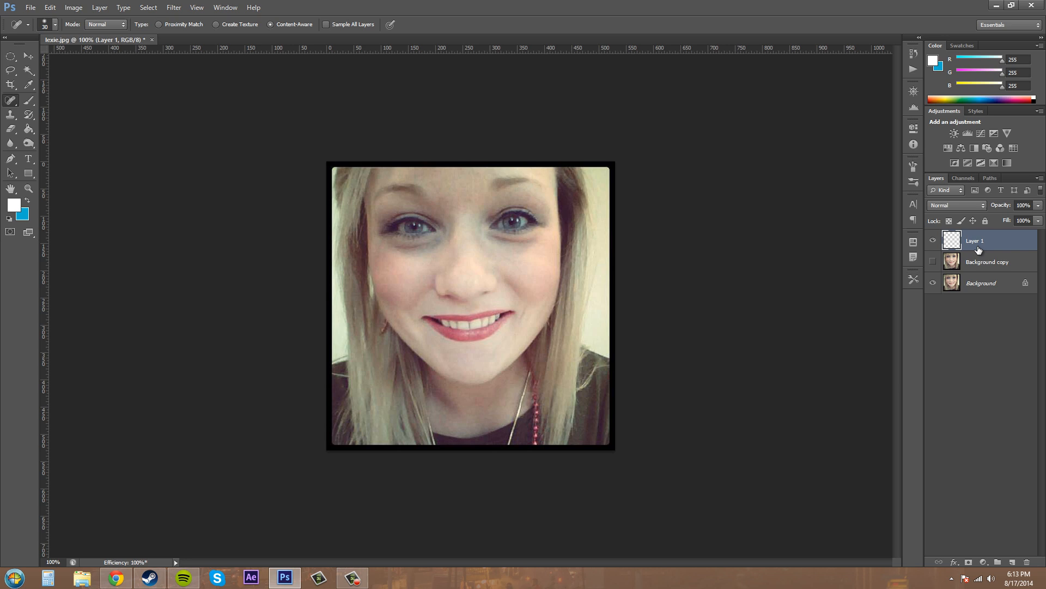
Select the new empty Layer 1 for healing with Sample All Layers.
{"action": "left_click", "coordinate": [987, 262]}
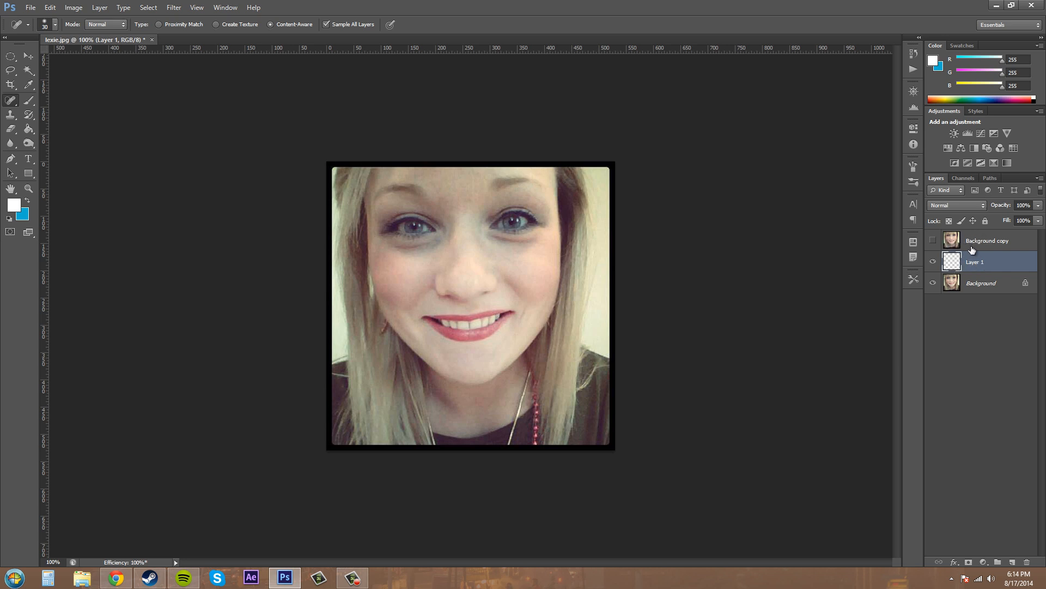
{"action": "mouse_move", "coordinate": [413, 248]}
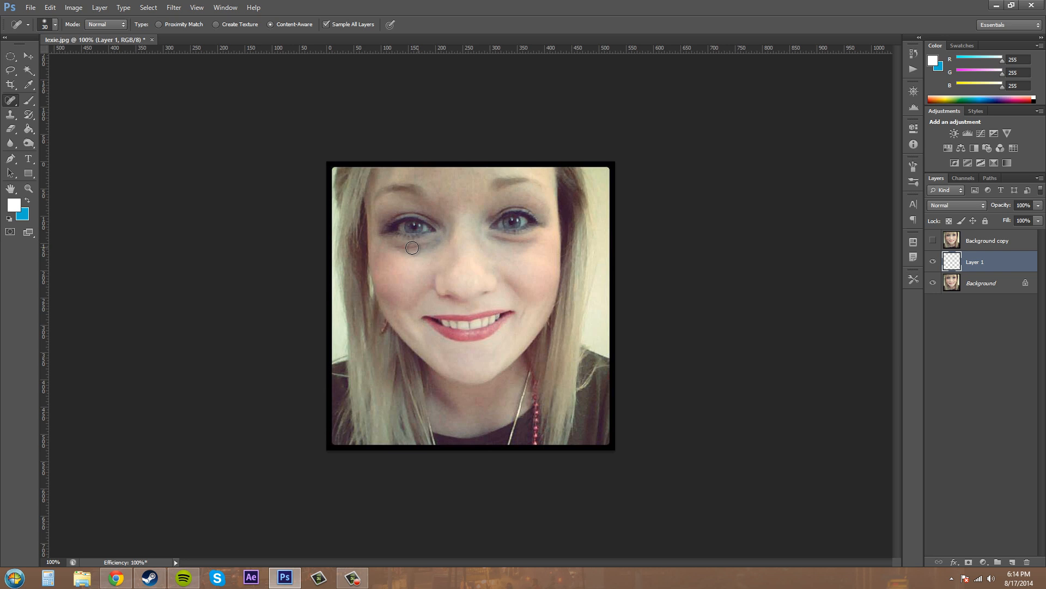
Spot-heal under the left eye, the right cheek and beside the right mouth corner on Layer 1.
{"action": "left_click_drag", "start_coordinate": [412, 247], "coordinate": [442, 238]}
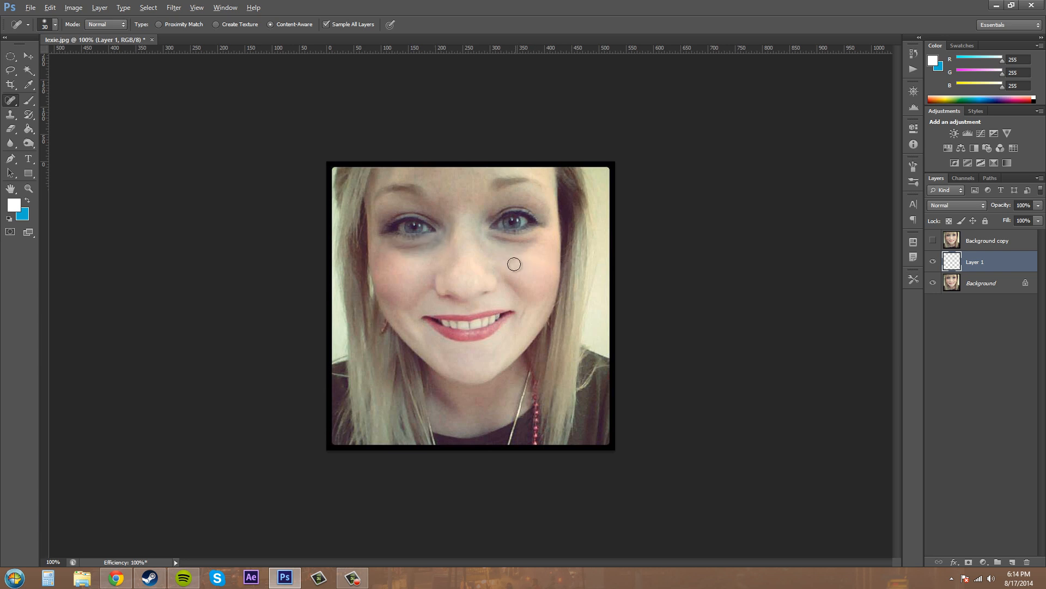
{"action": "left_click_drag", "start_coordinate": [514, 264], "coordinate": [426, 248]}
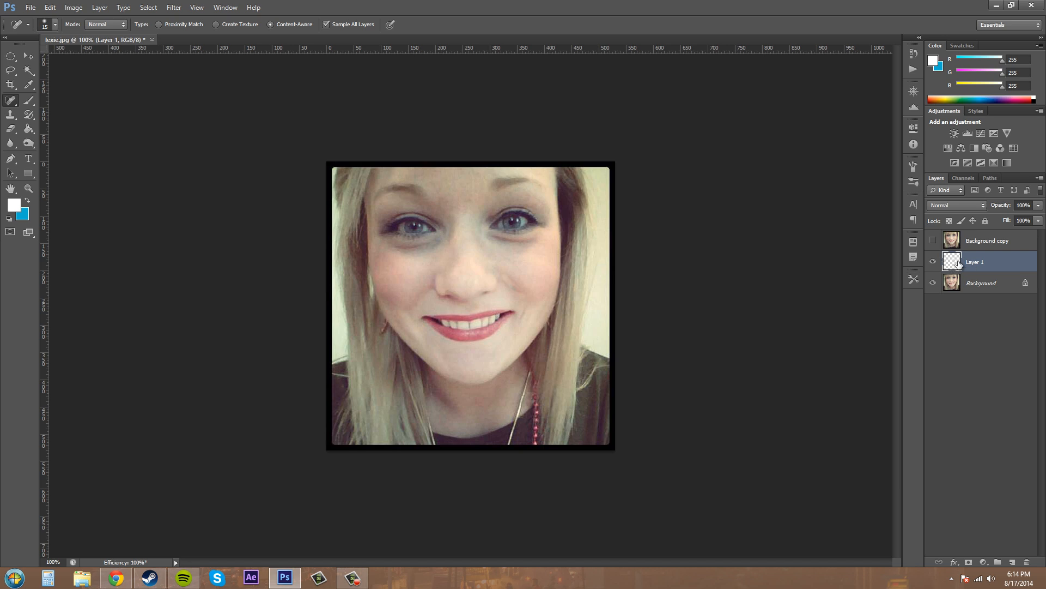
{"action": "mouse_move", "coordinate": [436, 301]}
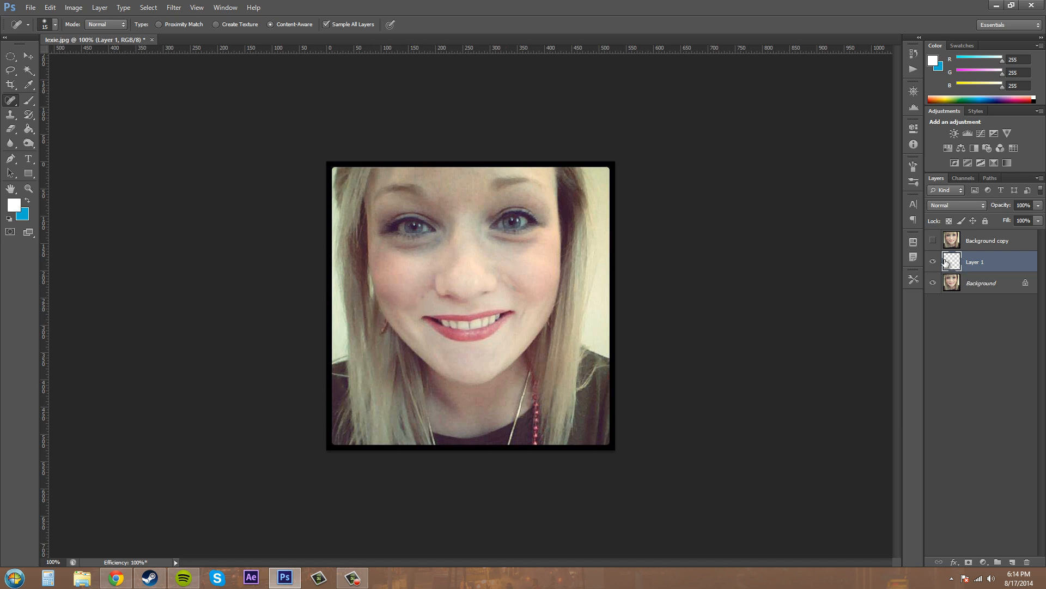
{"action": "left_click_drag", "start_coordinate": [507, 294], "coordinate": [524, 320]}
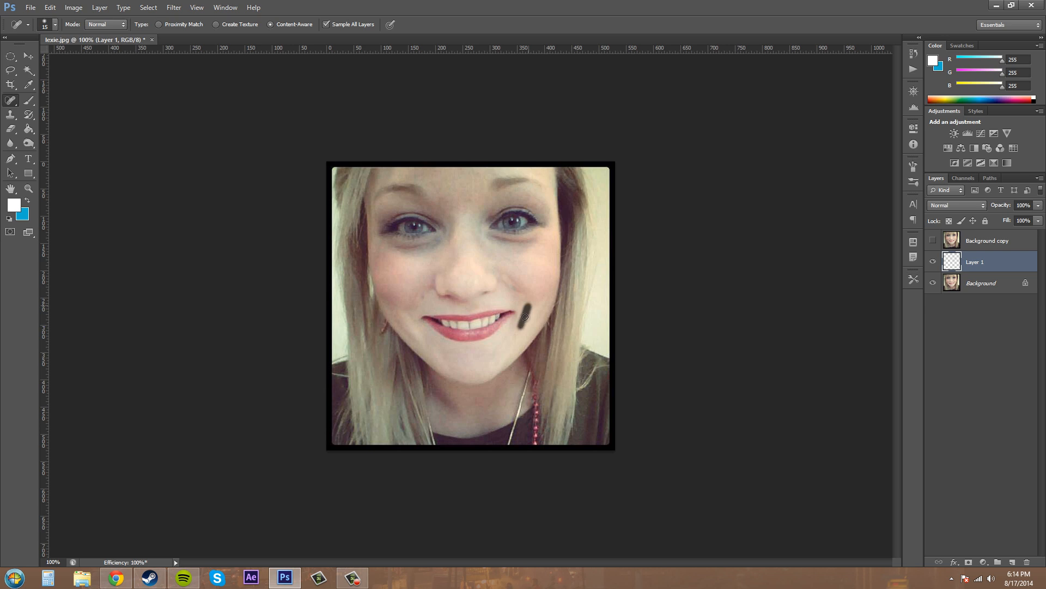
{"action": "left_click", "coordinate": [524, 317]}
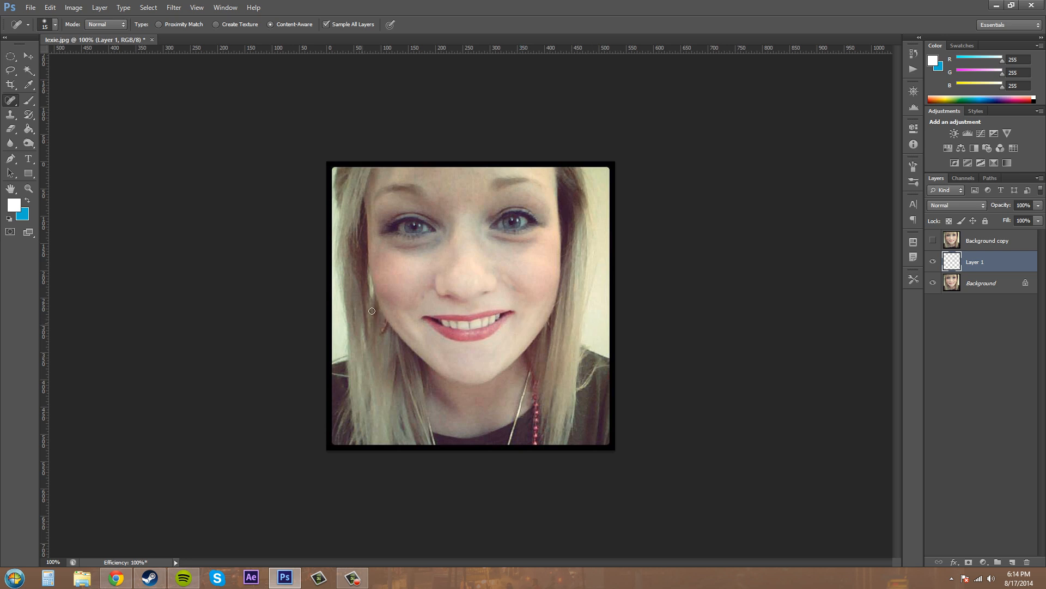
{"action": "mouse_move", "coordinate": [613, 363]}
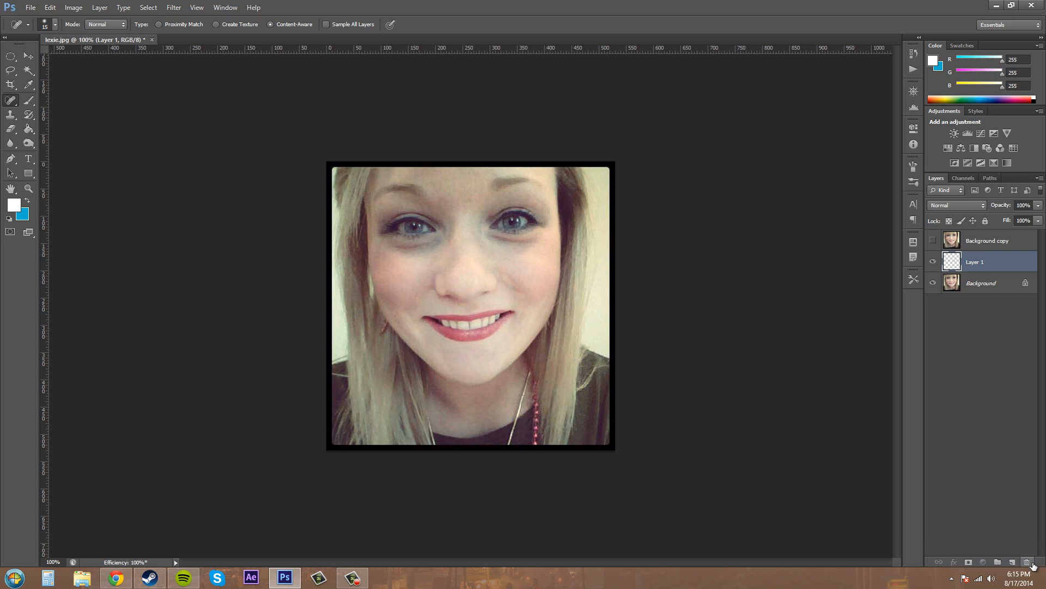
Delete Layer 1 and reactivate the visible Background copy layer at 74% opacity.
{"action": "left_click", "coordinate": [987, 262]}
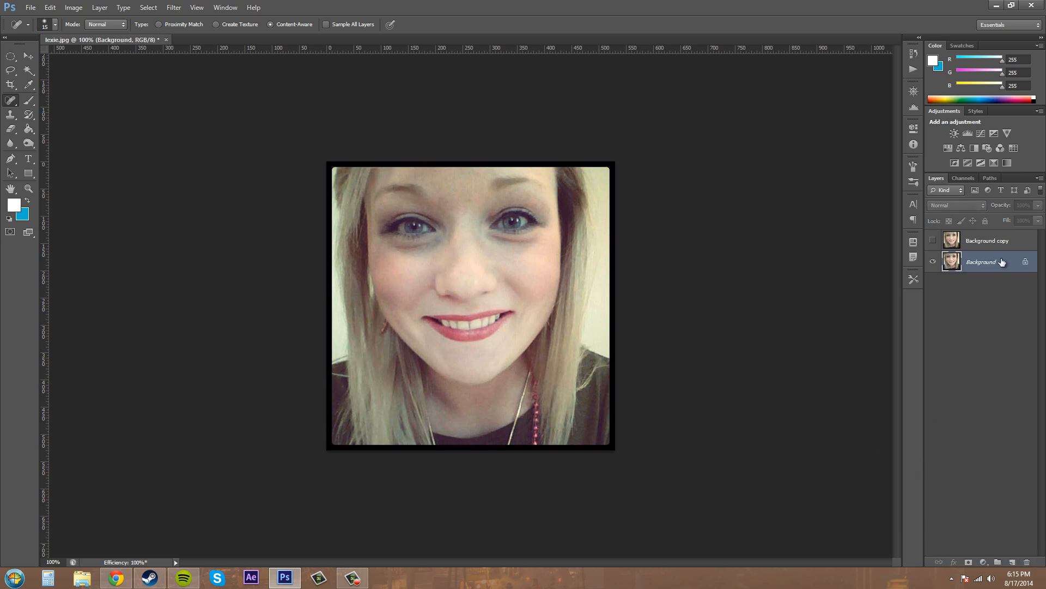
{"action": "left_click", "coordinate": [986, 240]}
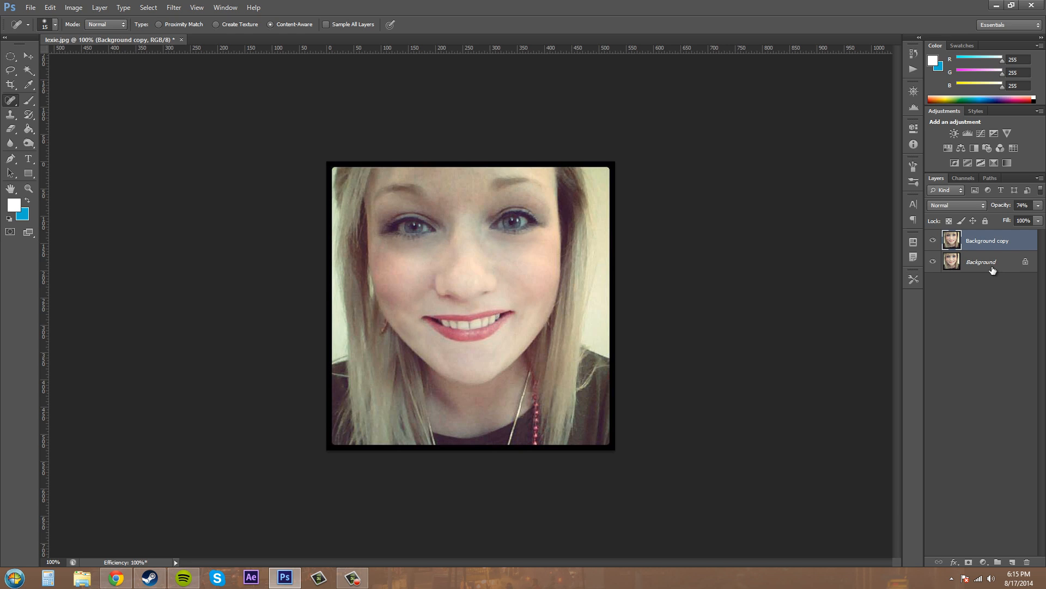
{"action": "mouse_move", "coordinate": [985, 264]}
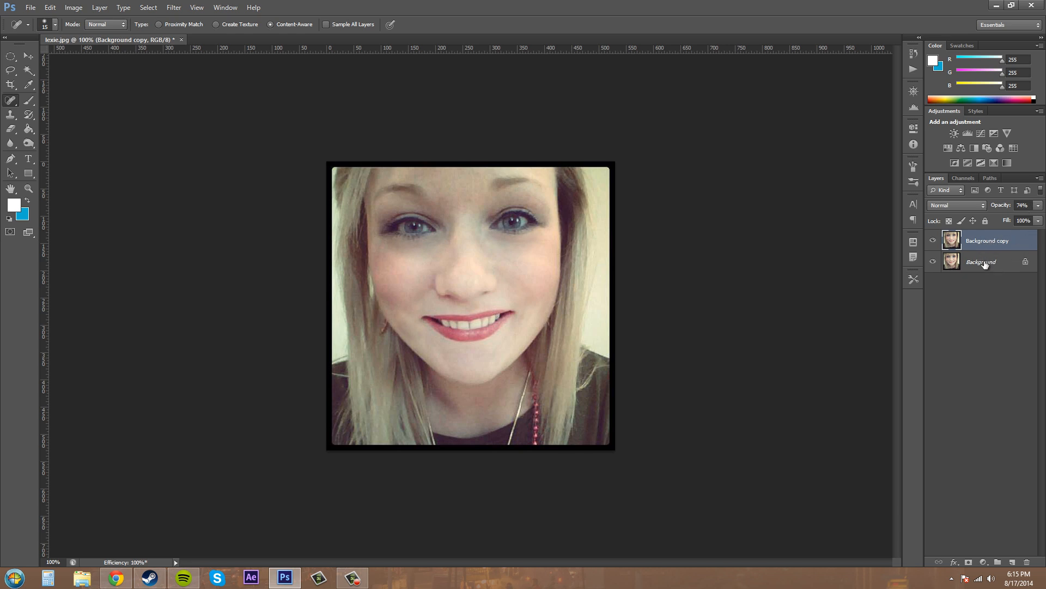
{"action": "left_click", "coordinate": [986, 261]}
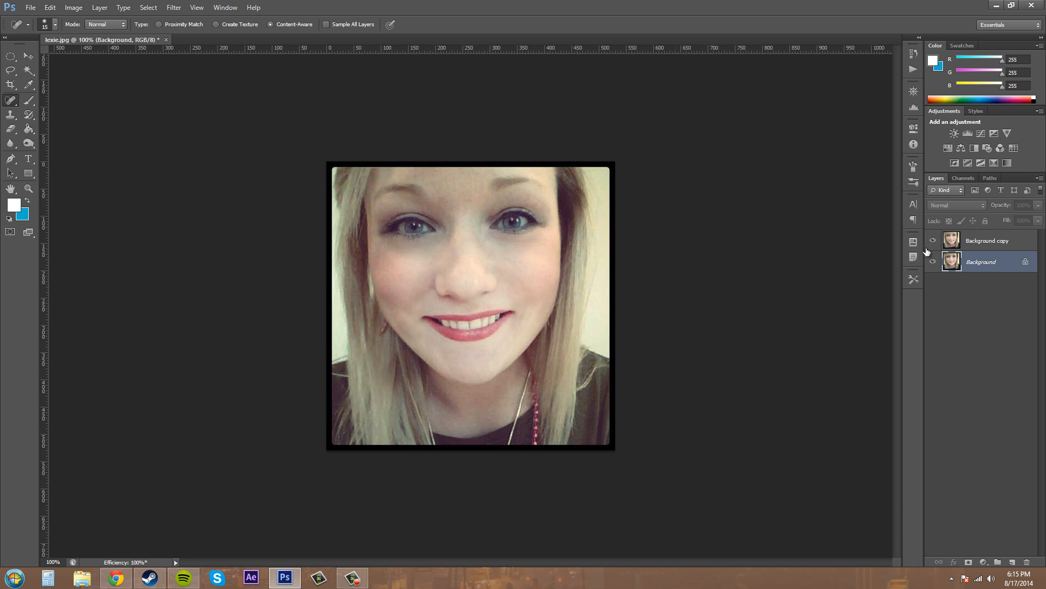
{"action": "left_click", "coordinate": [987, 241]}
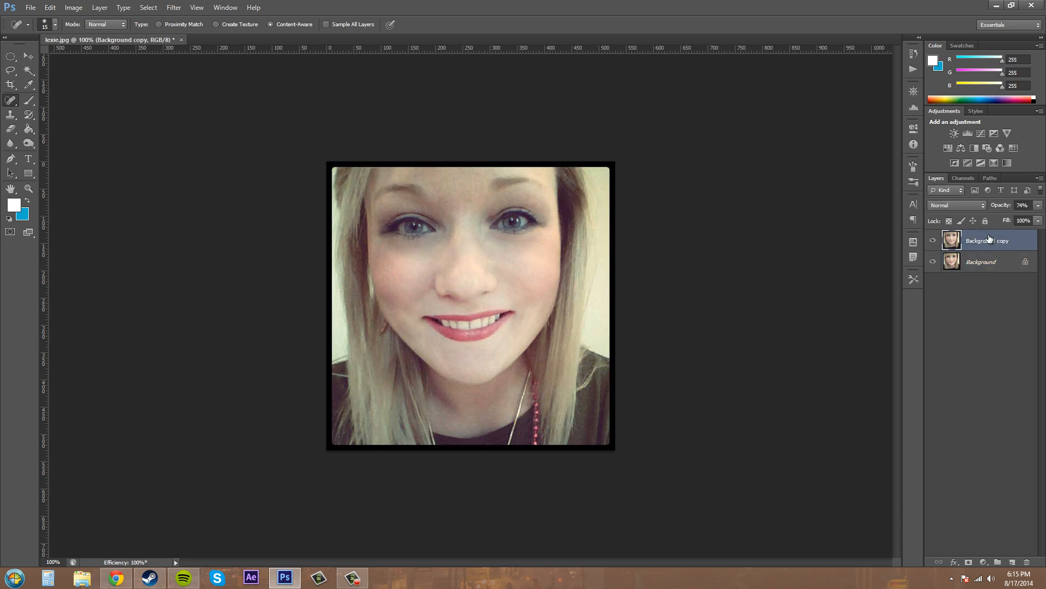
{"action": "mouse_move", "coordinate": [989, 240]}
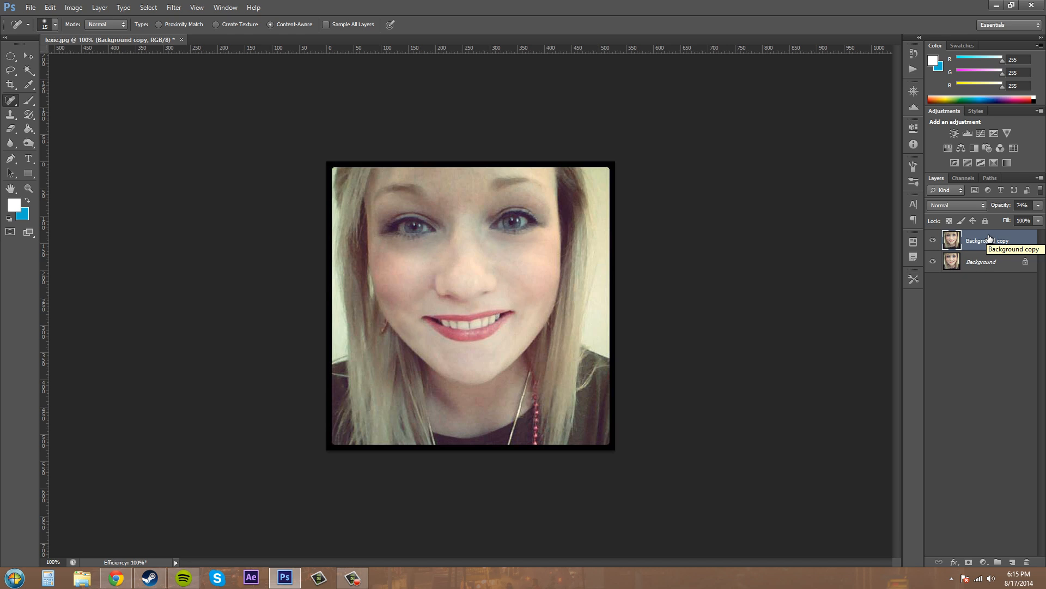
{"action": "left_click", "coordinate": [987, 240]}
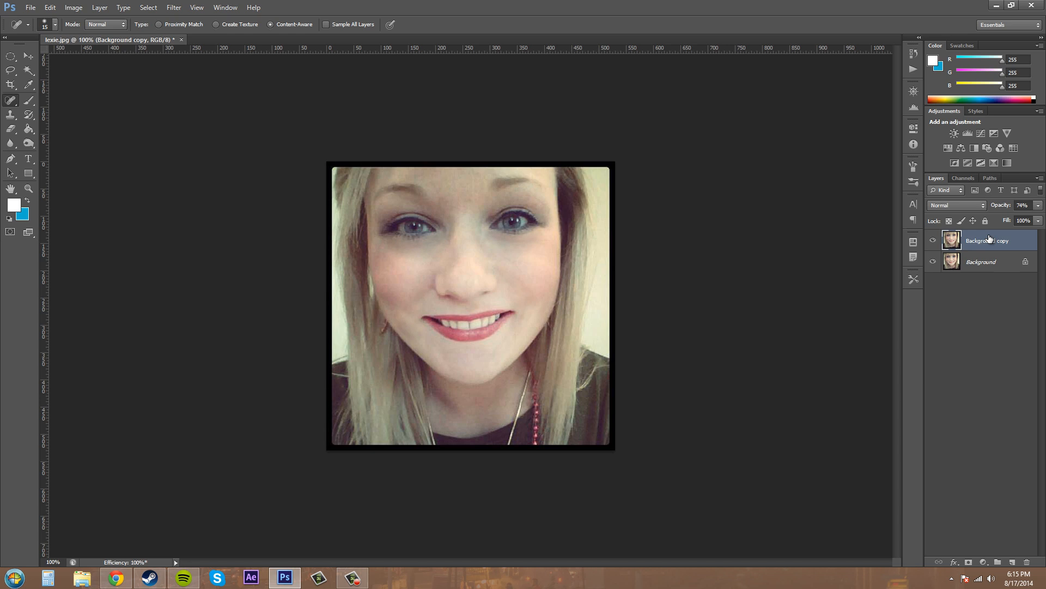
{"action": "mouse_move", "coordinate": [535, 247]}
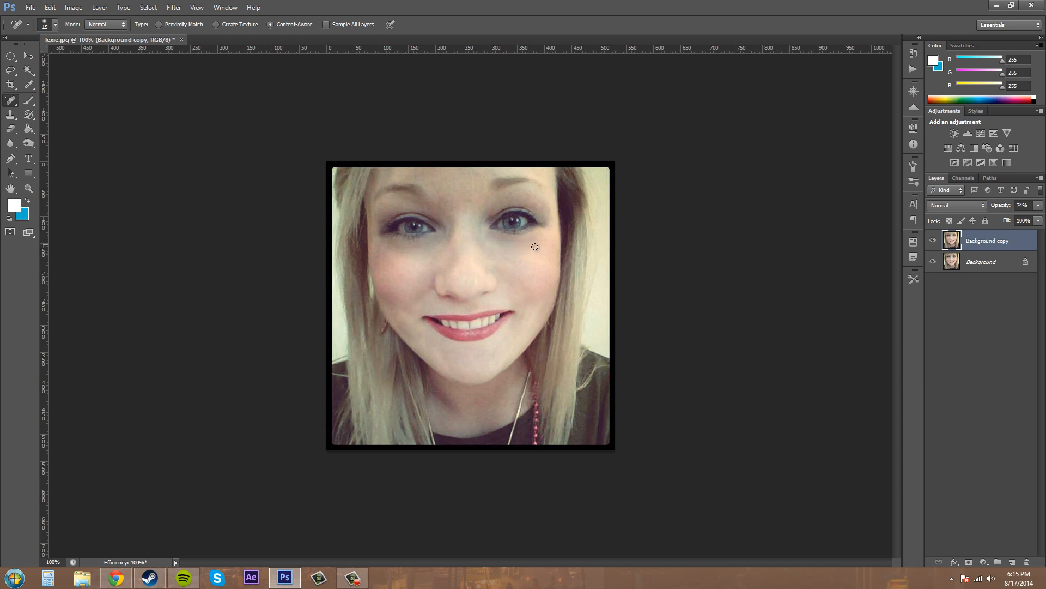